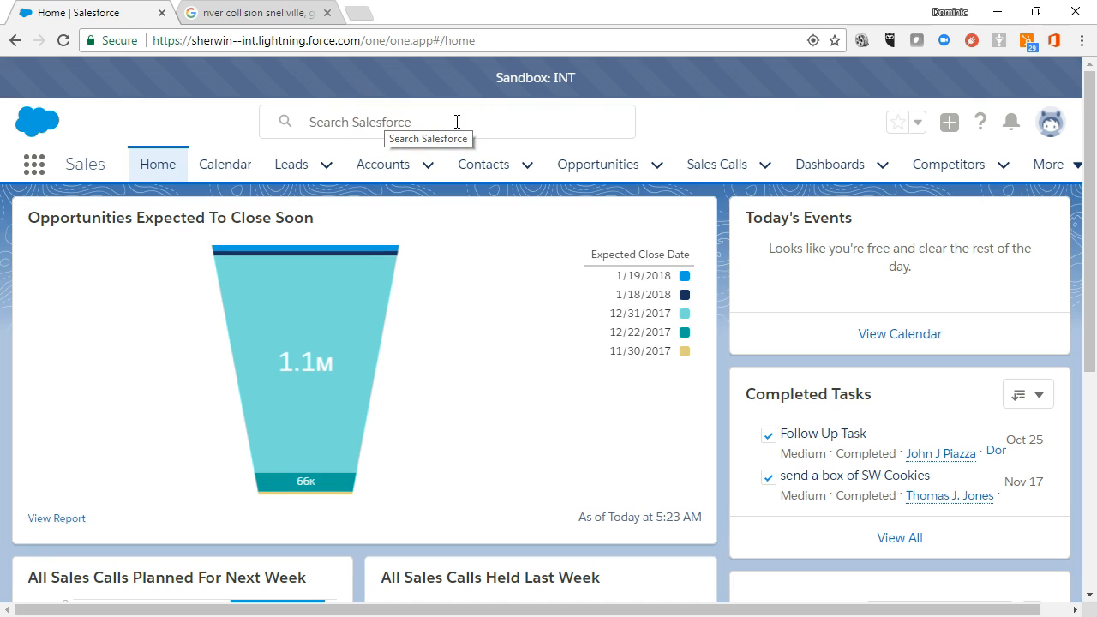
# Step: Run a global Salesforce search for 'Solutions'
pyautogui.click(446, 122)
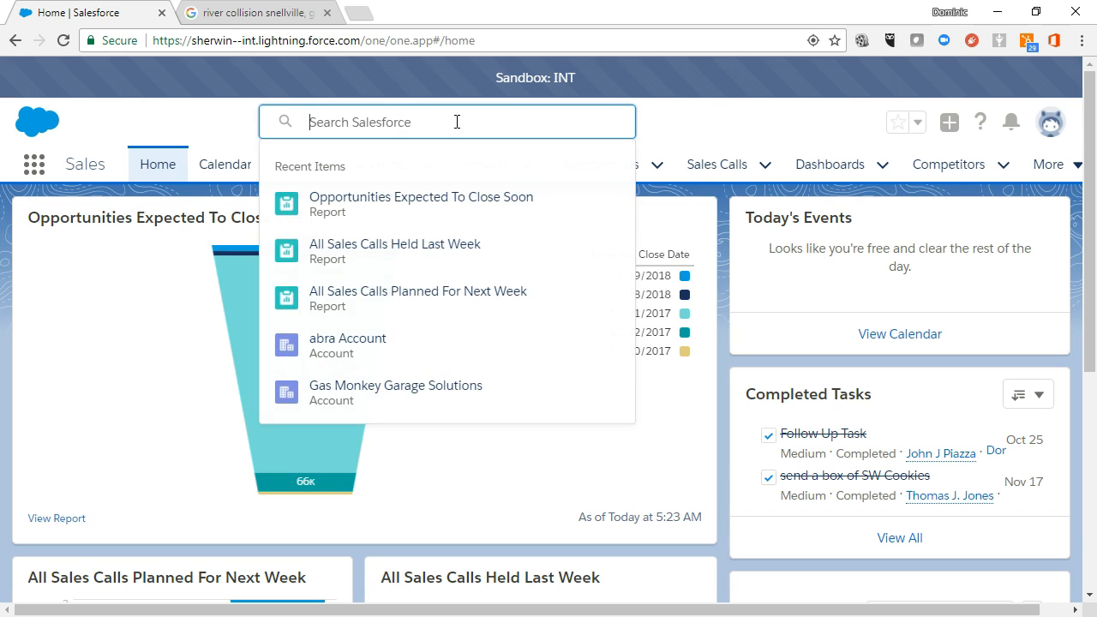
pyautogui.write('Solutions')
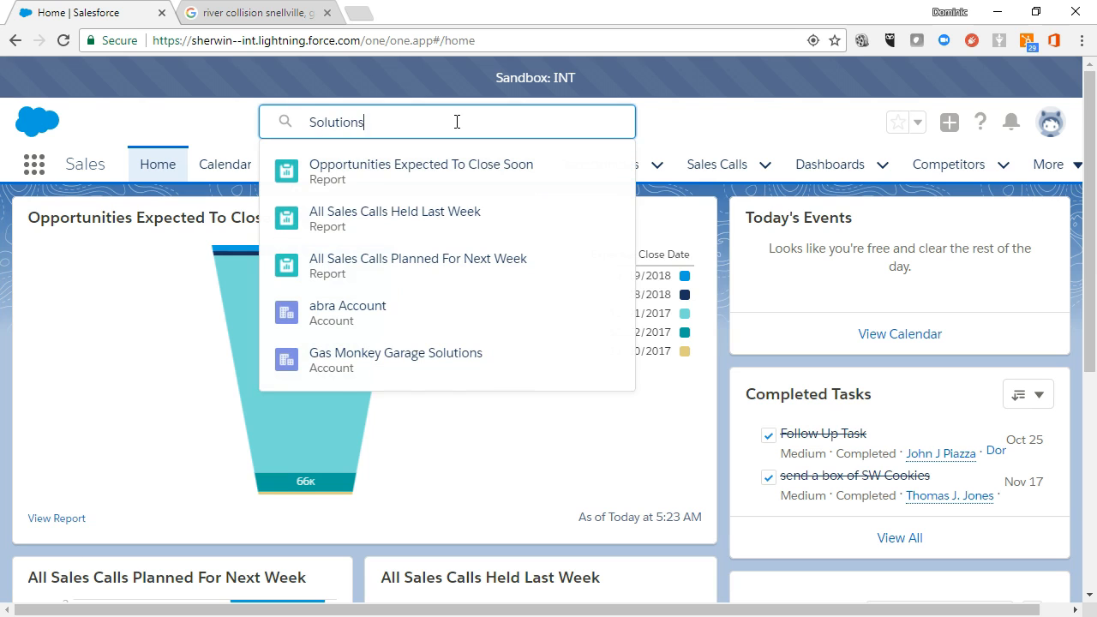
pyautogui.press('enter')
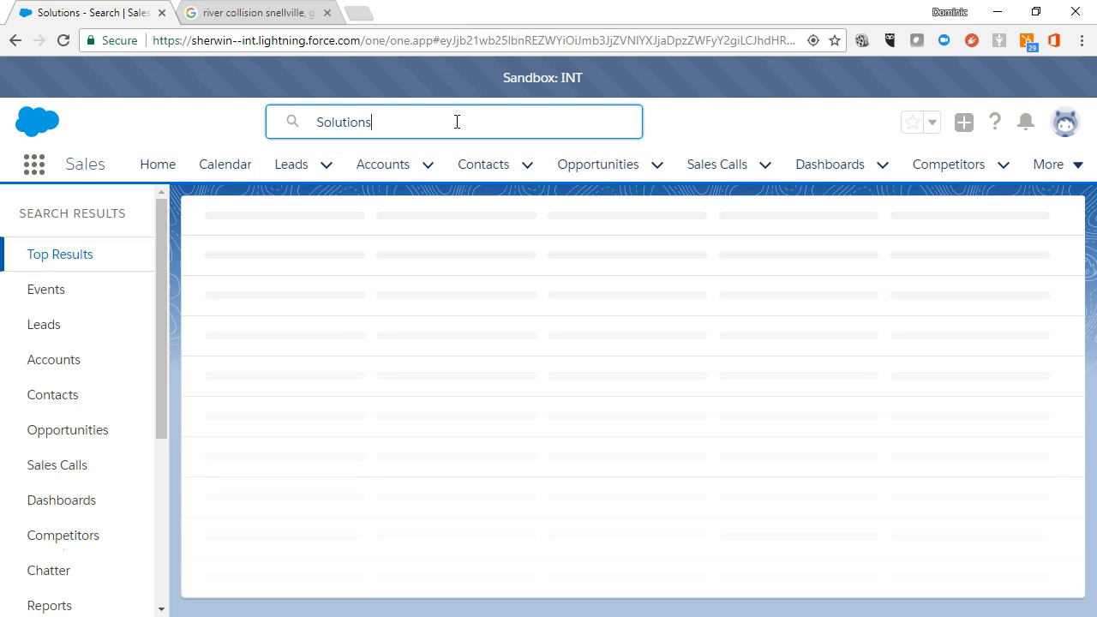
pyautogui.press('Enter')
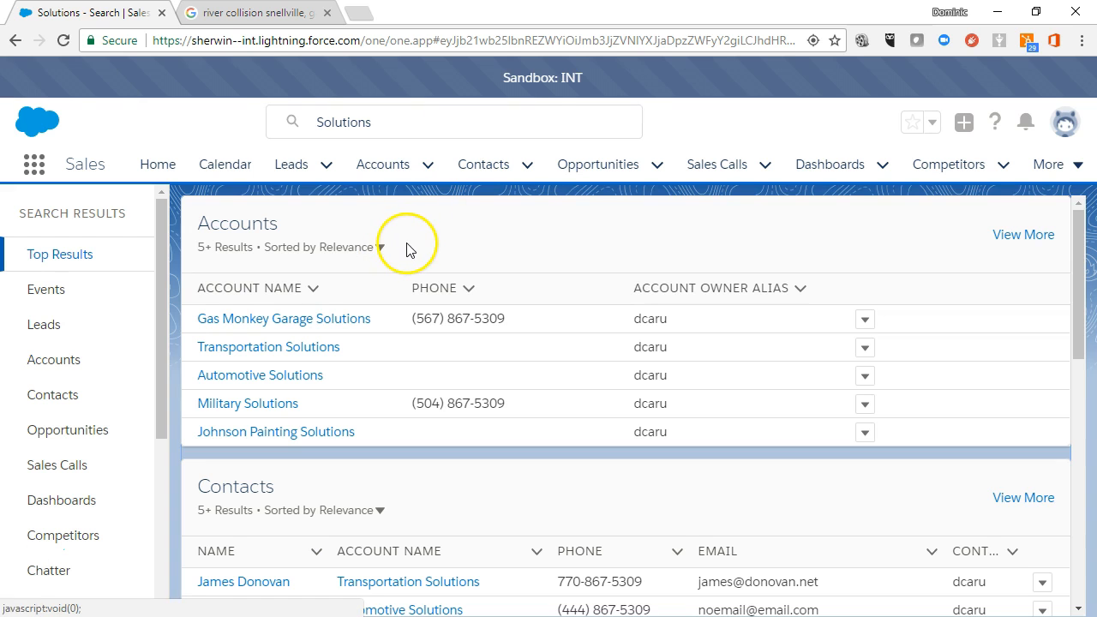
pyautogui.scroll(-3)
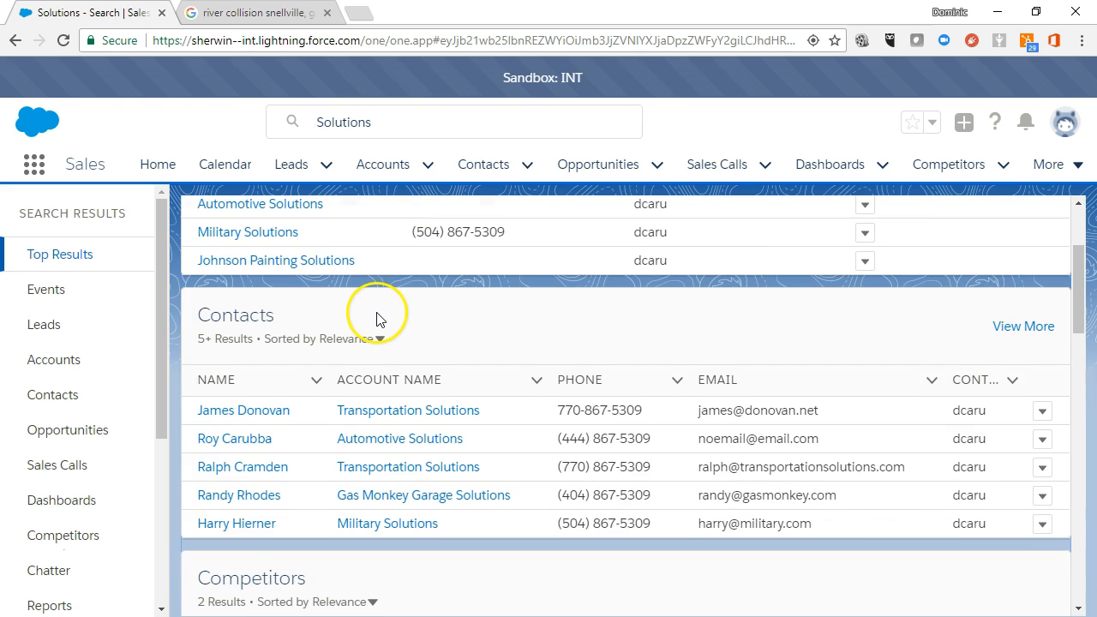
pyautogui.scroll(-3)
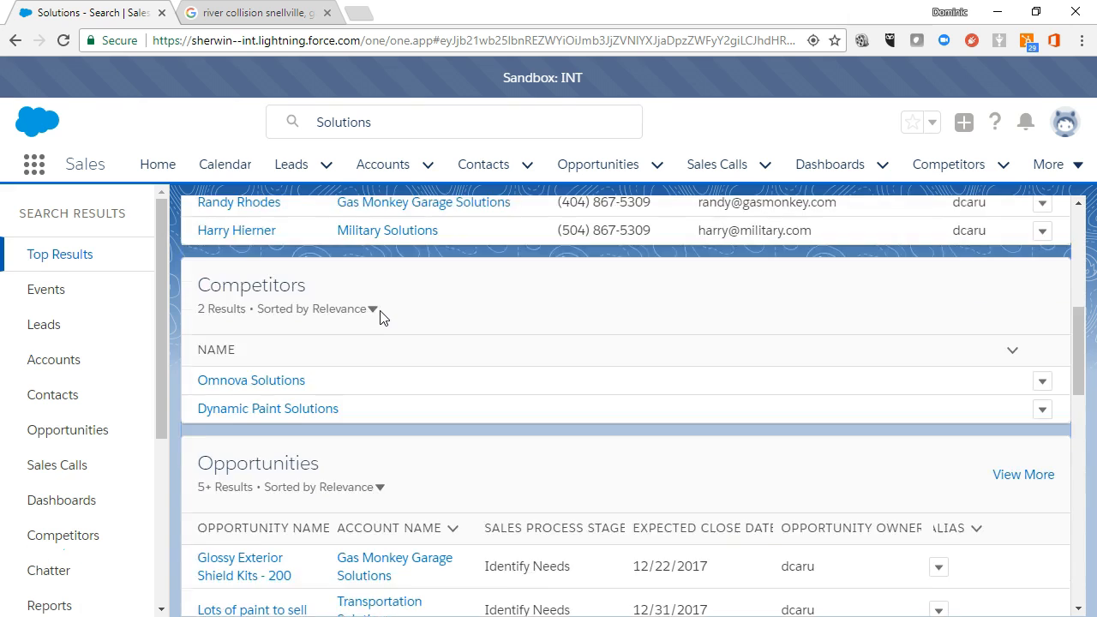
pyautogui.scroll(-3)
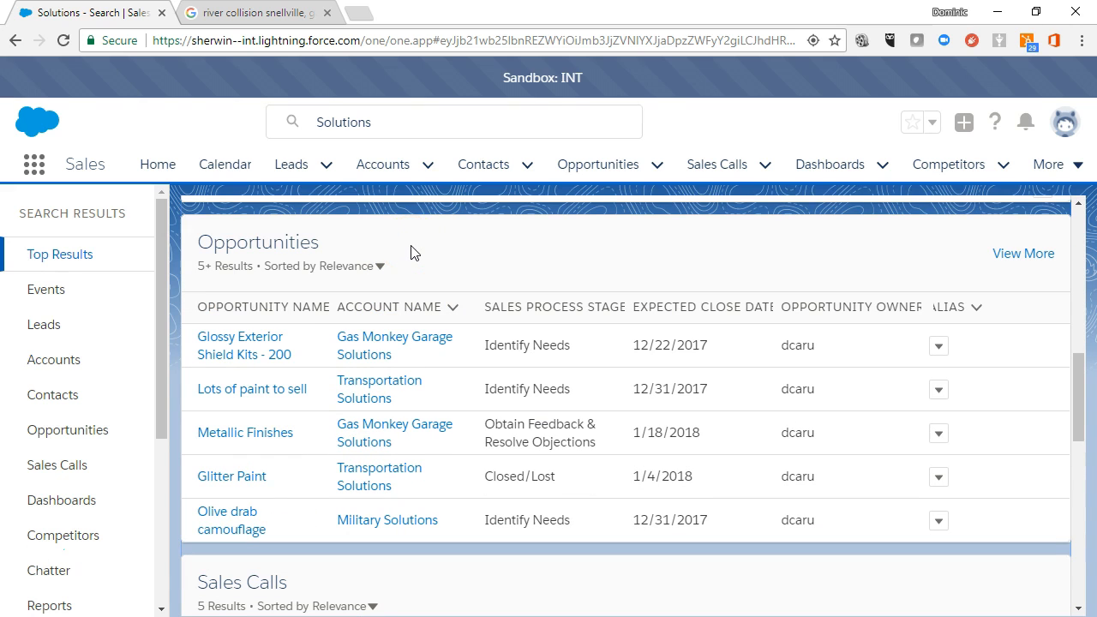
pyautogui.moveTo(148, 308)
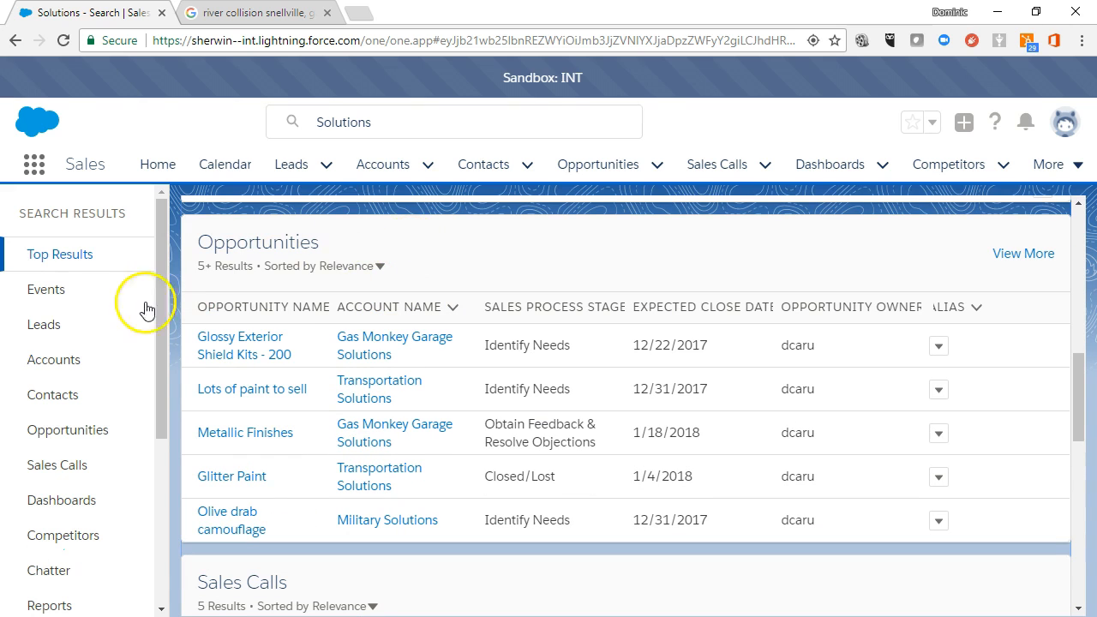
# Step: Filter Solutions results to accounts, sort by name, owner alias and phone, then open Automotive Solutions
pyautogui.click(57, 359)
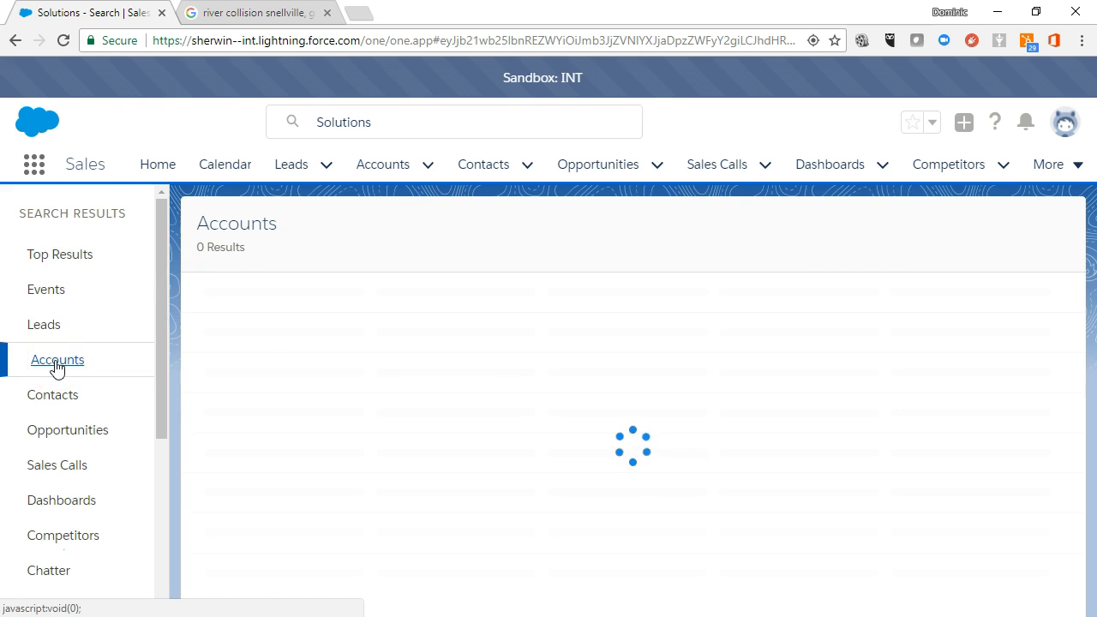
pyautogui.click(58, 359)
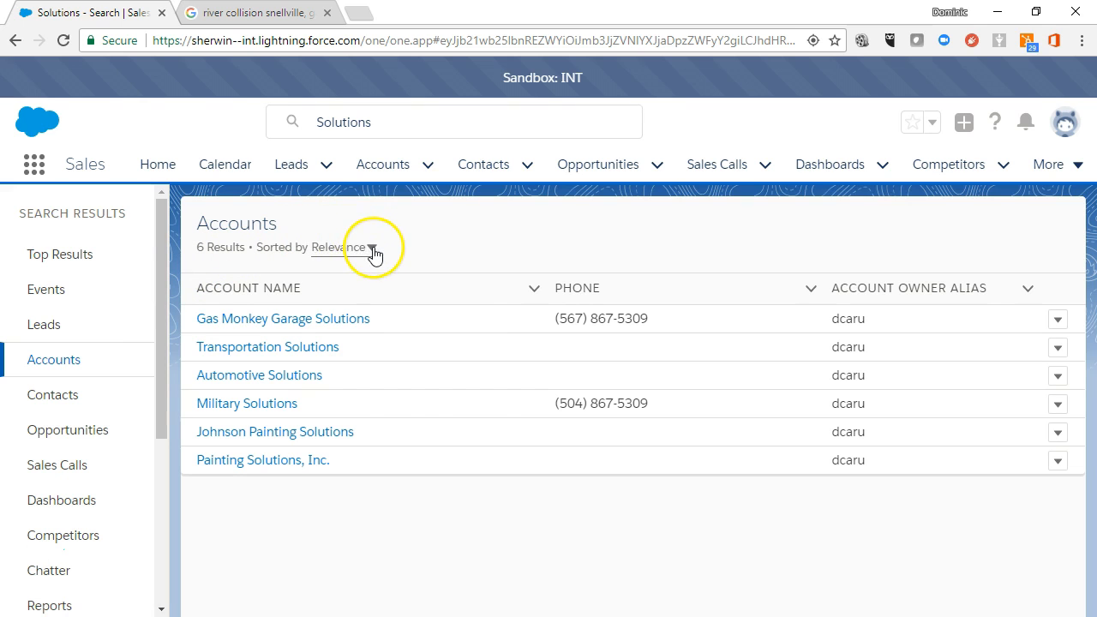
pyautogui.click(351, 247)
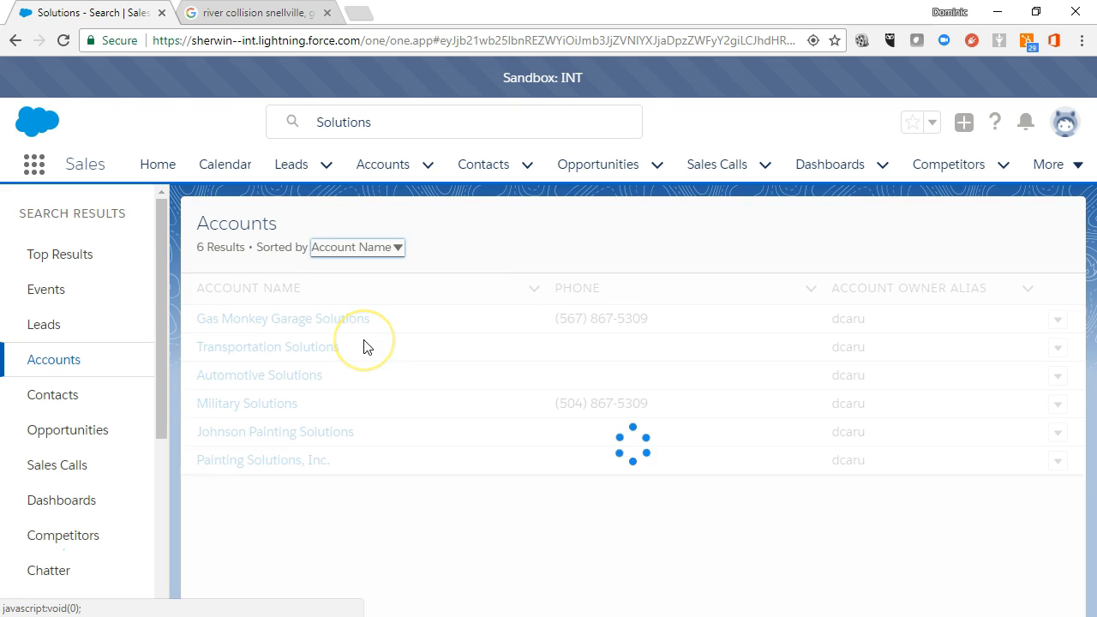
pyautogui.click(249, 287)
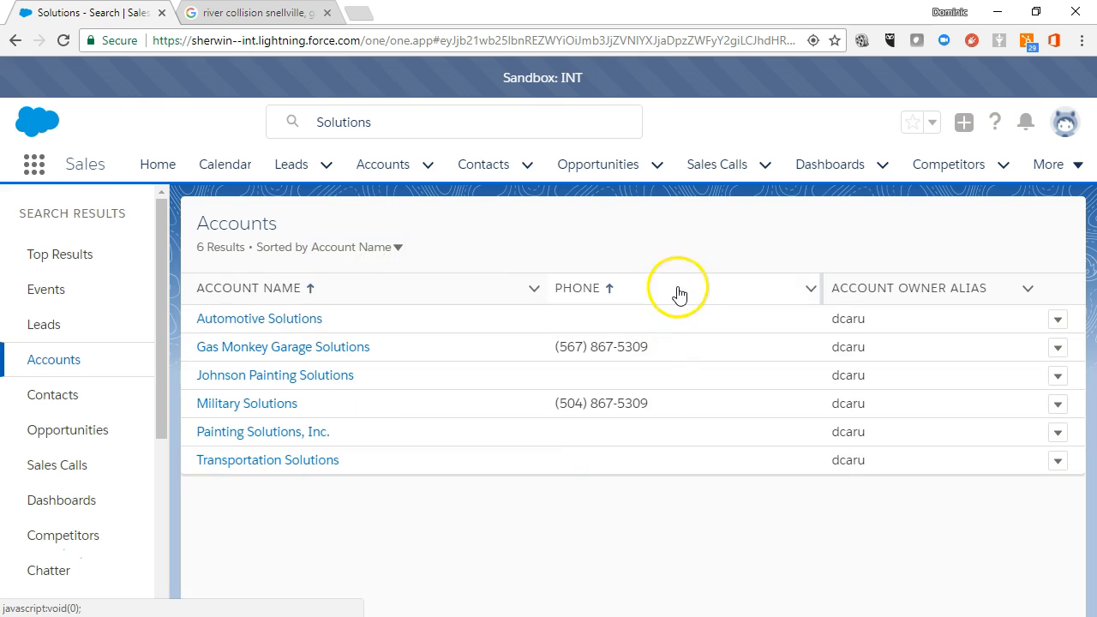
pyautogui.click(908, 288)
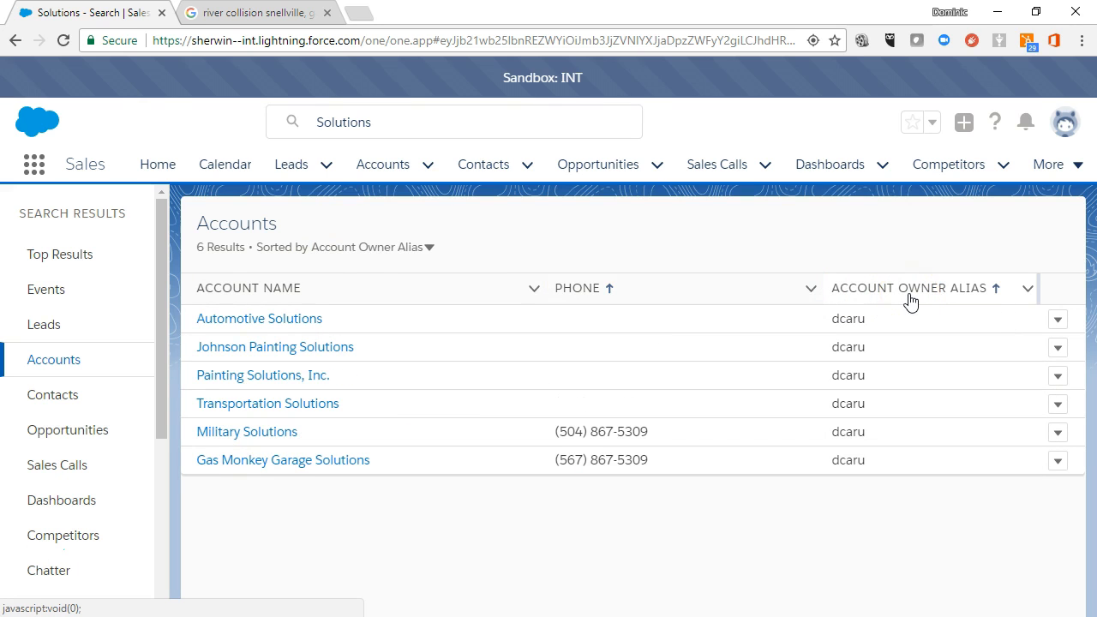
pyautogui.click(576, 287)
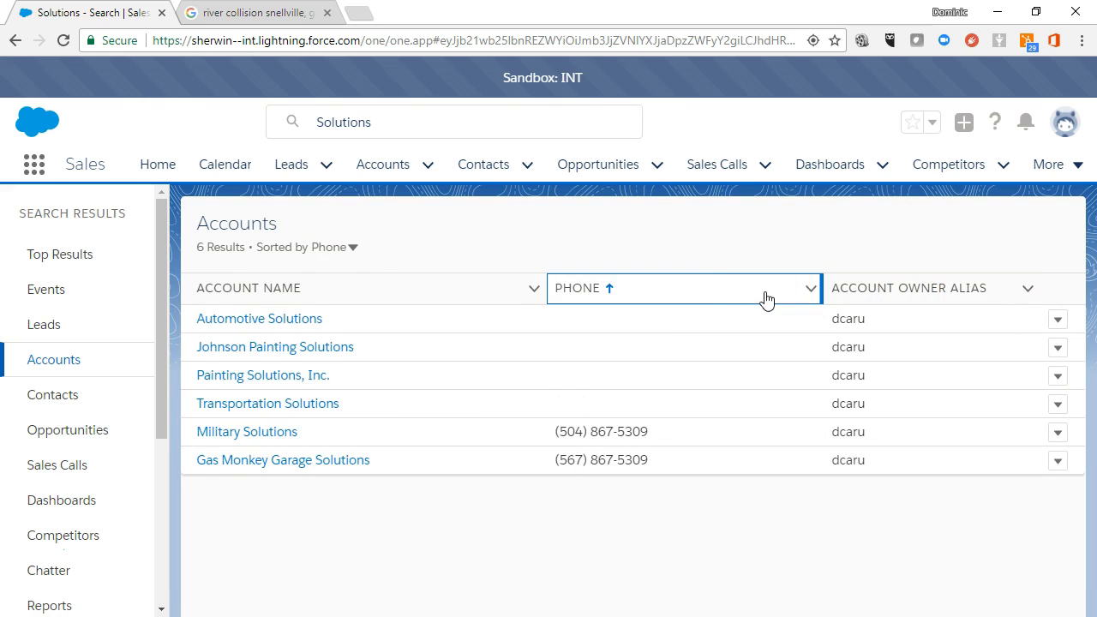
pyautogui.click(259, 318)
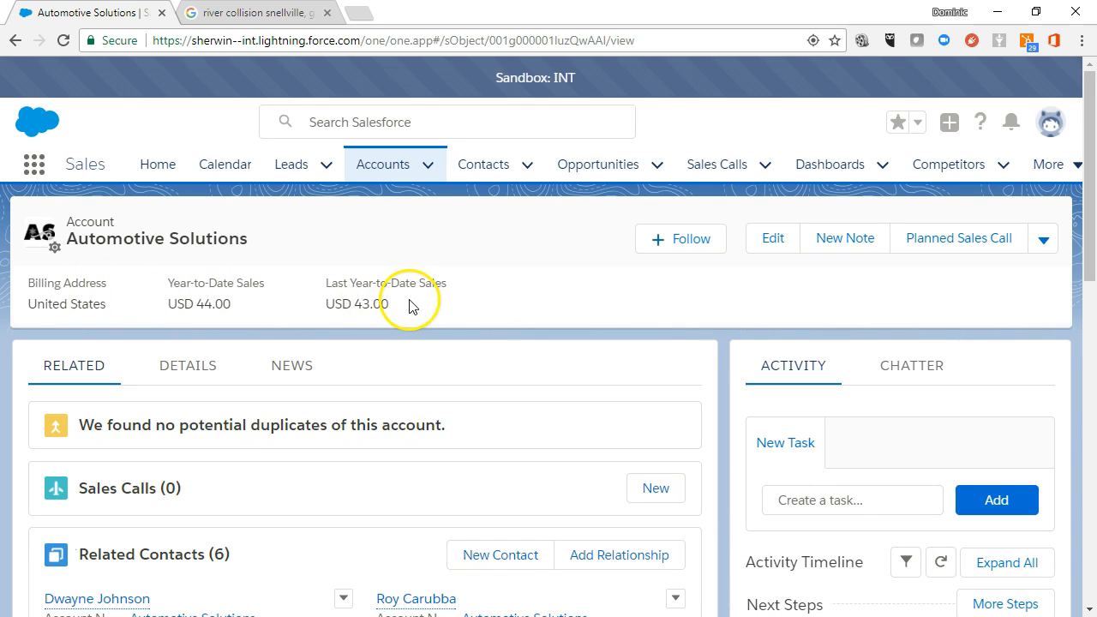
pyautogui.moveTo(519, 281)
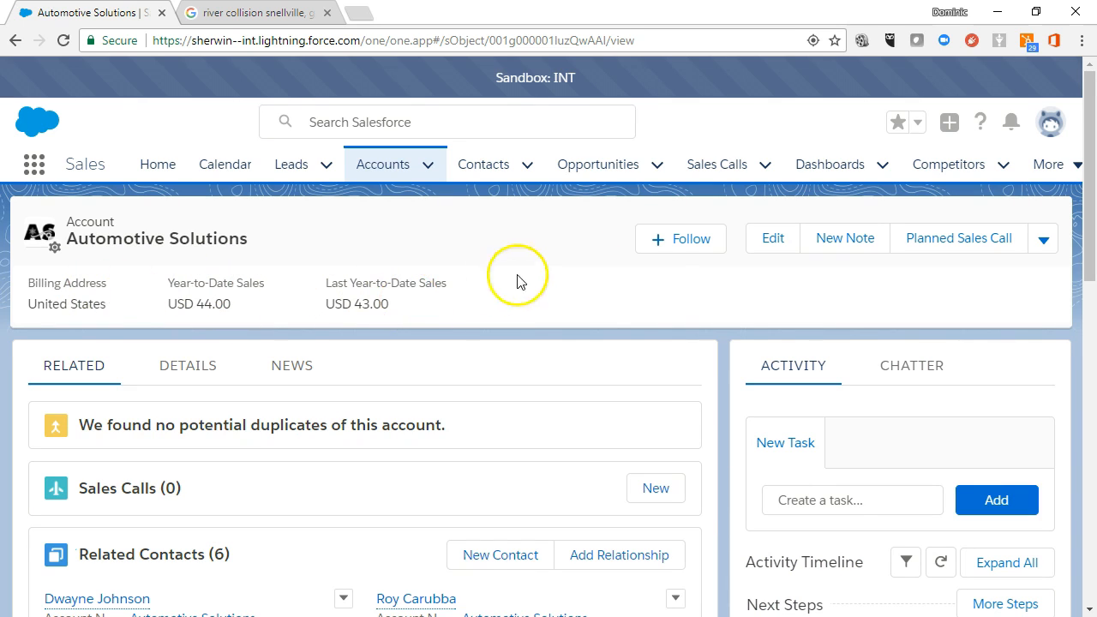
pyautogui.moveTo(845, 253)
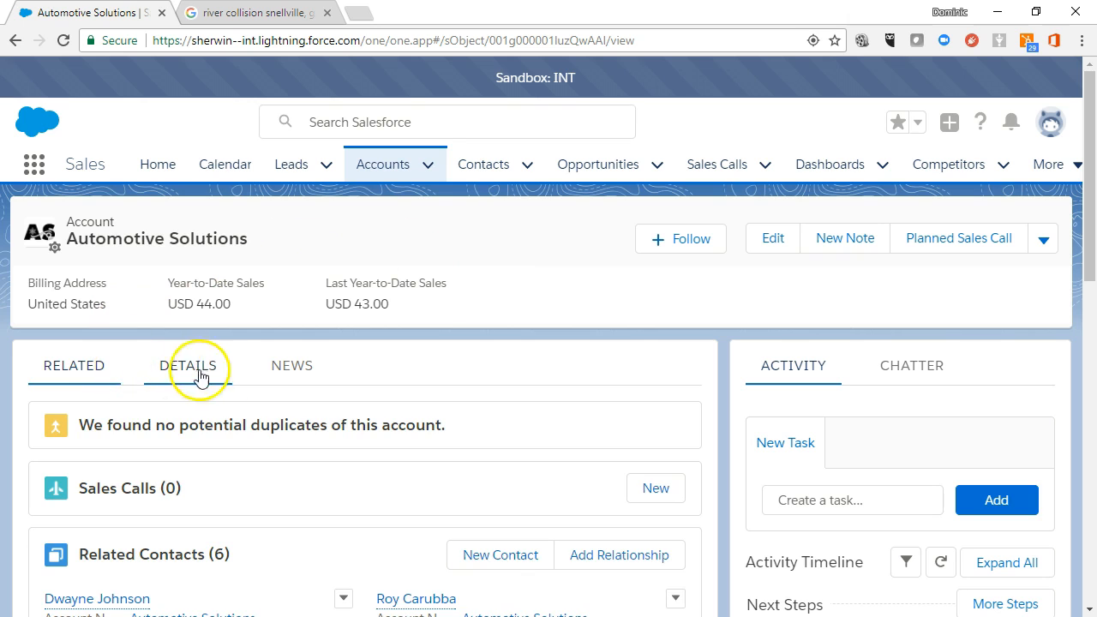
# Step: Show the Automotive Solutions account's detailed fields, such as type, purchase potential and market segment
pyautogui.click(188, 365)
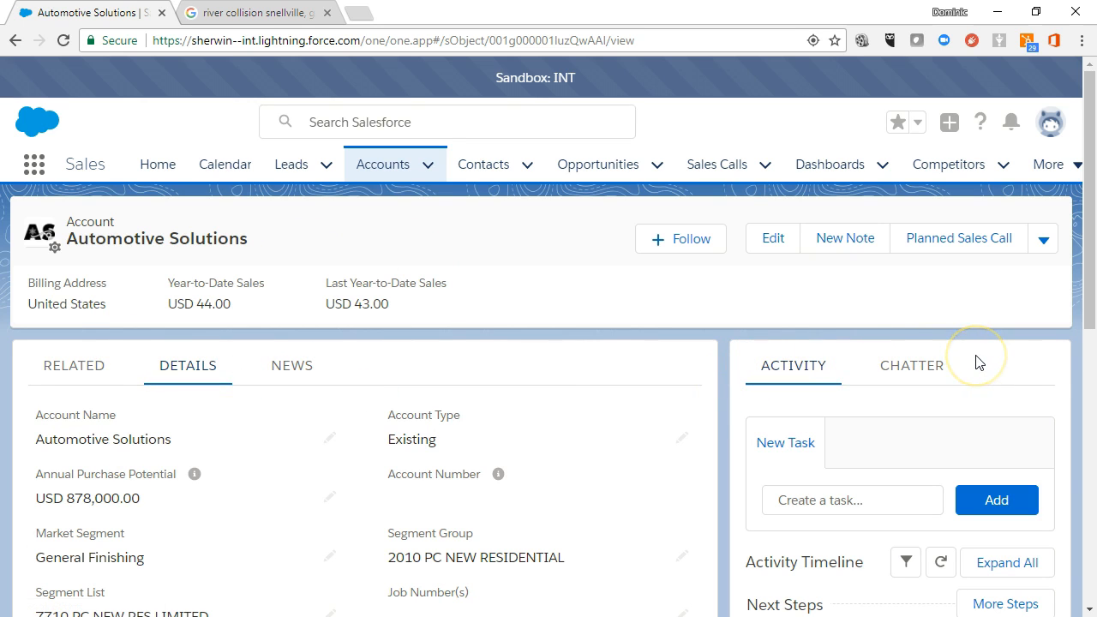
# Step: Browse the account's related lists: six contacts, one East Coast Targets group item, no cases
pyautogui.click(74, 365)
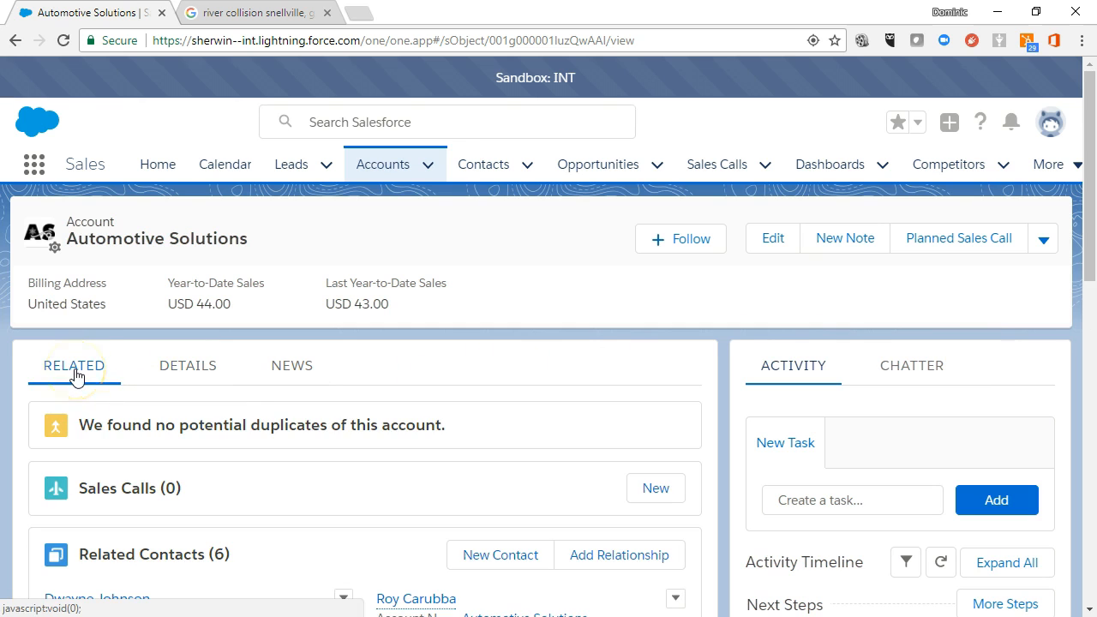
pyautogui.scroll(-3)
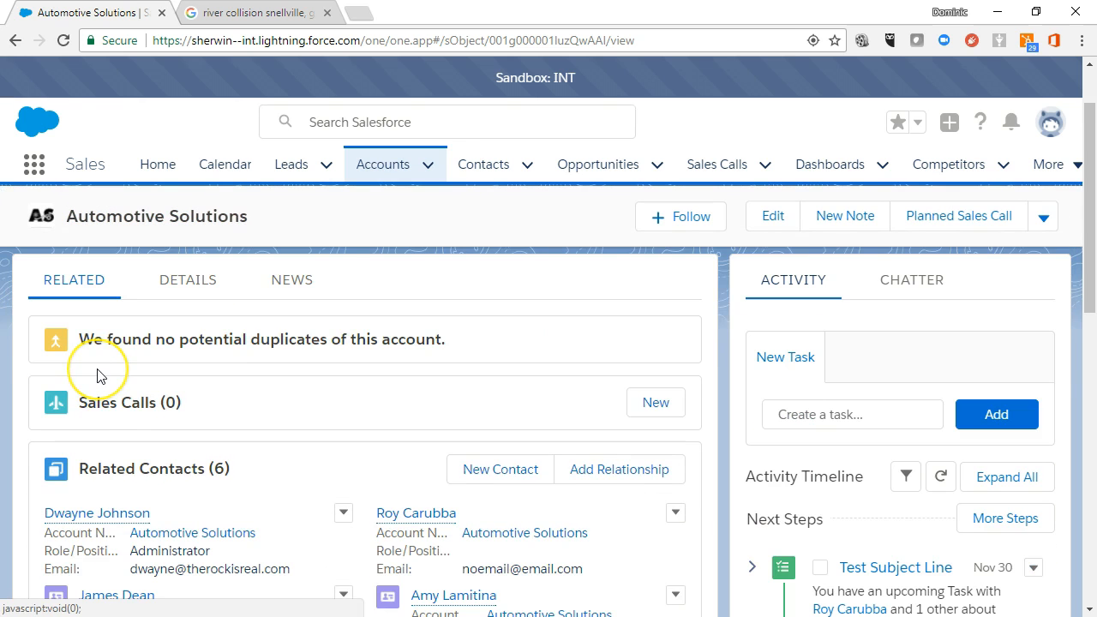
pyautogui.scroll(-3)
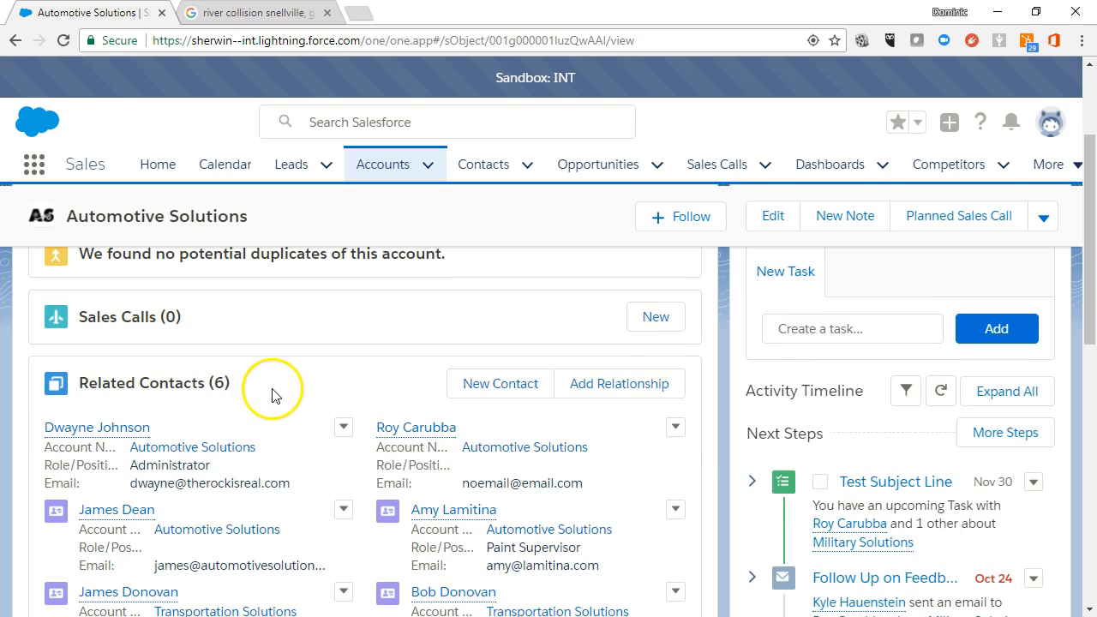
pyautogui.scroll(-3)
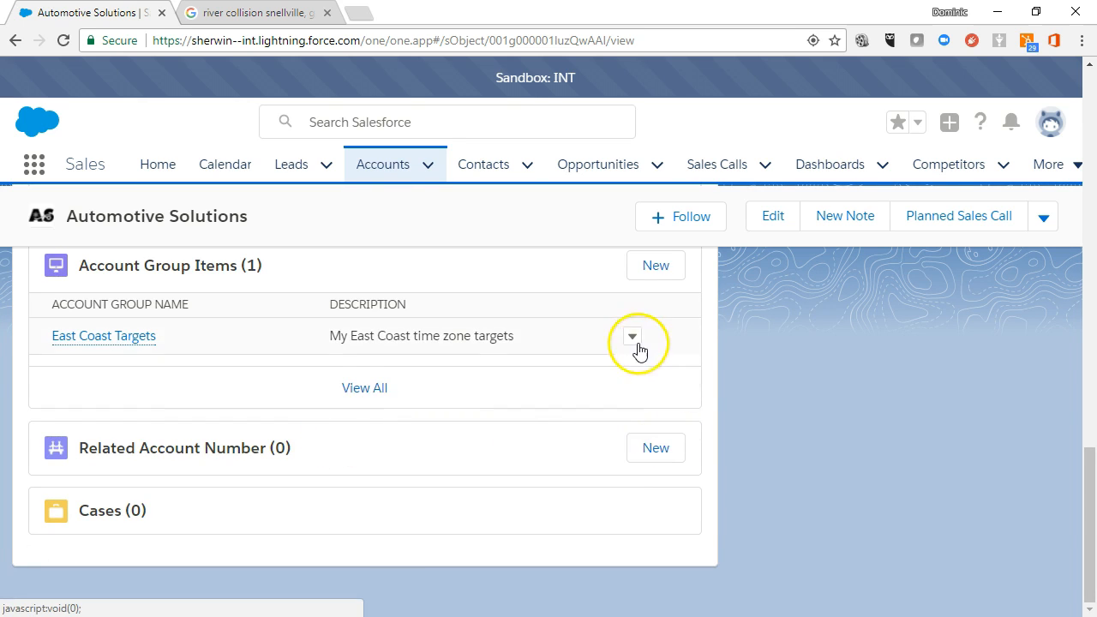
pyautogui.scroll(-3)
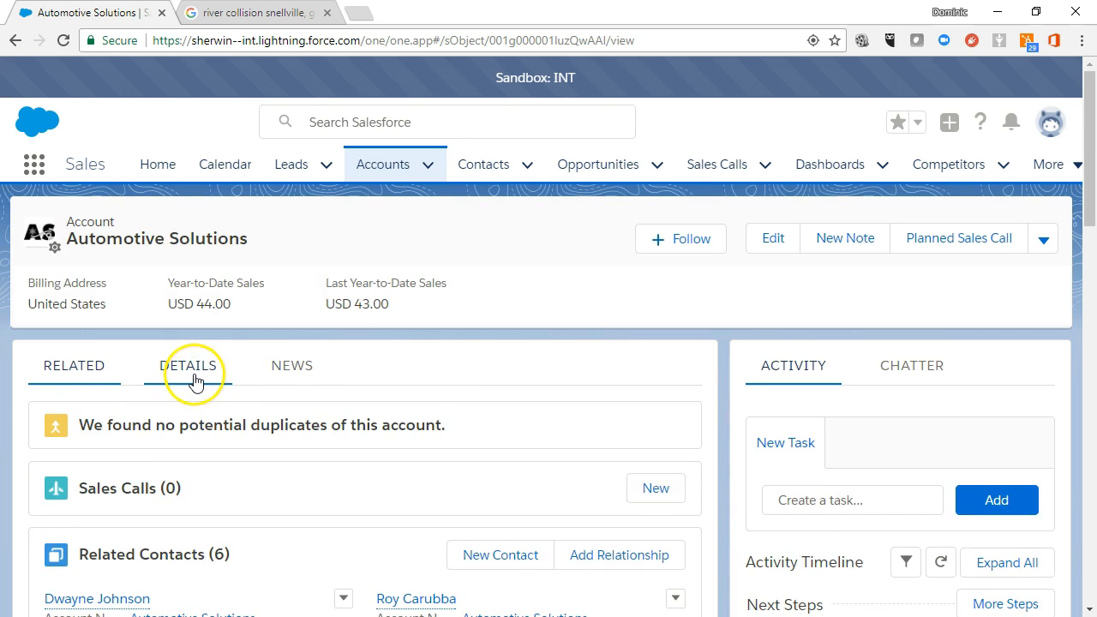
# Step: Review the account details again, expanding Address Information and checking the sales figures
pyautogui.click(191, 365)
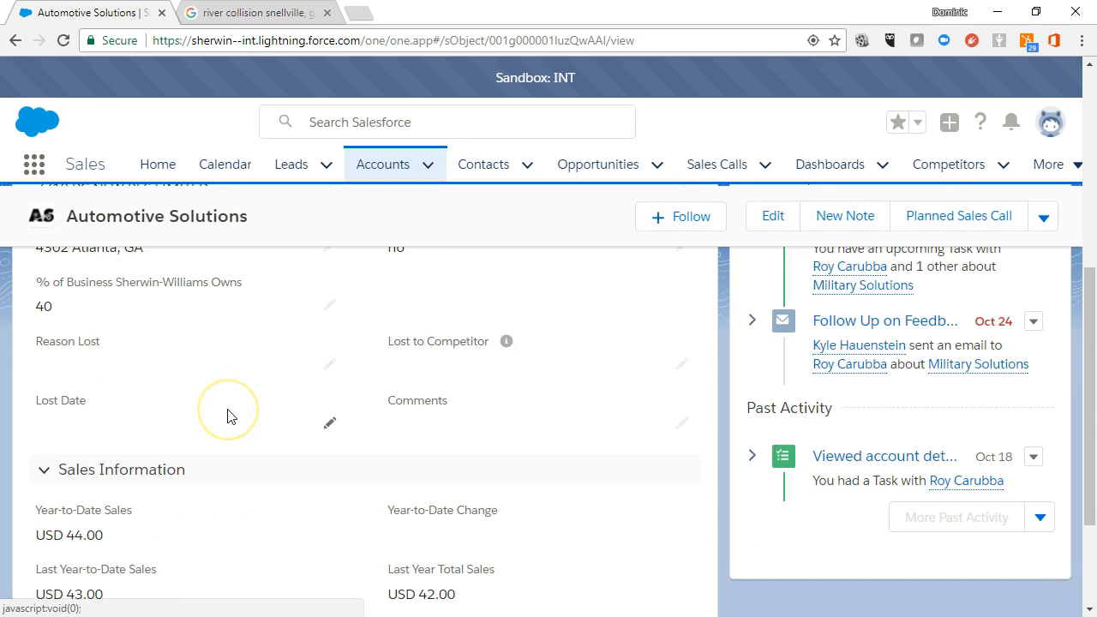
pyautogui.scroll(-3)
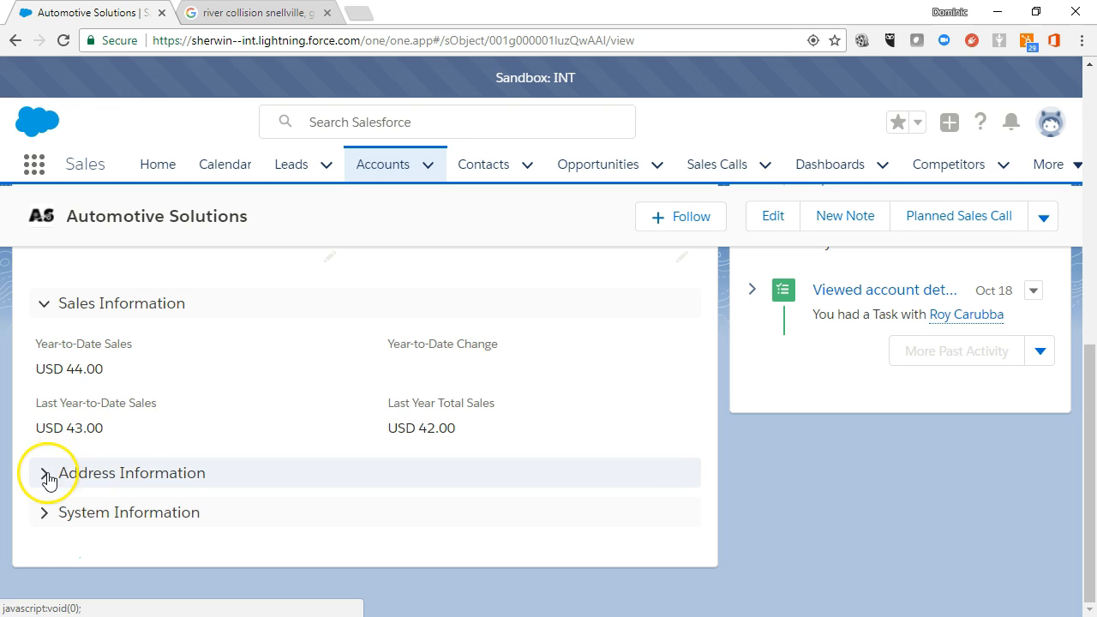
pyautogui.click(45, 473)
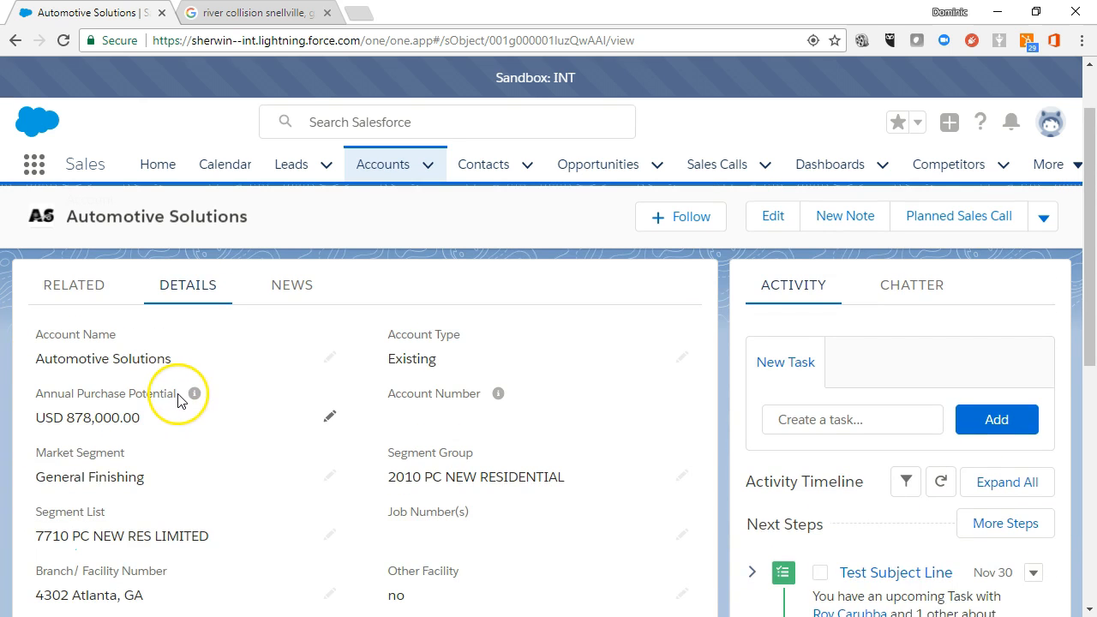
pyautogui.scroll(-3)
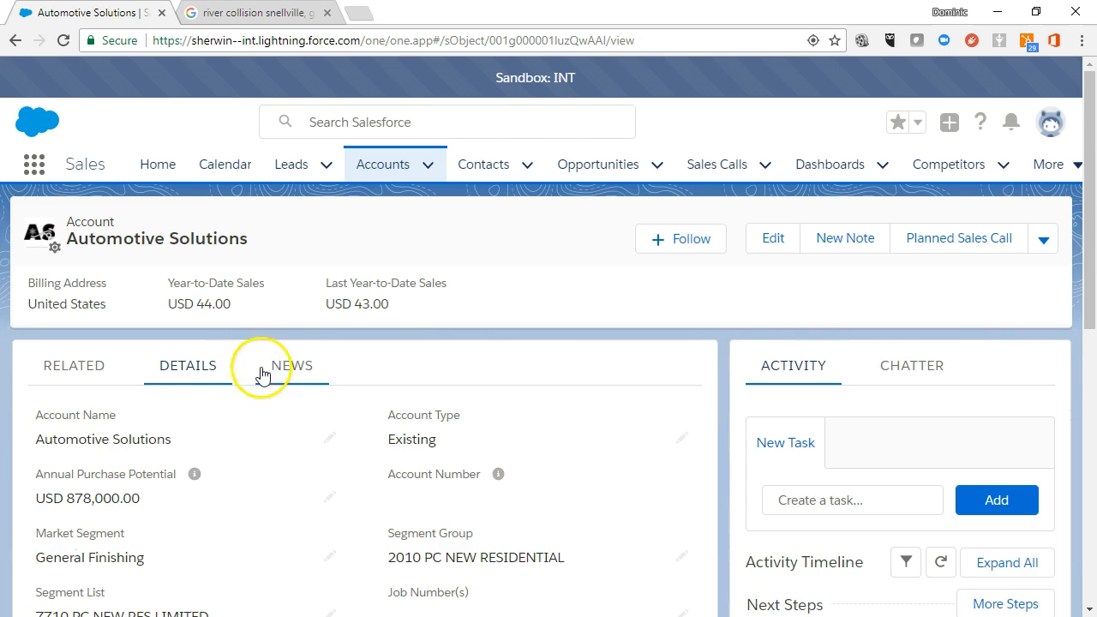
# Step: Set the account task's due date to 11/30/2017 and view the Chatter feed
pyautogui.click(293, 365)
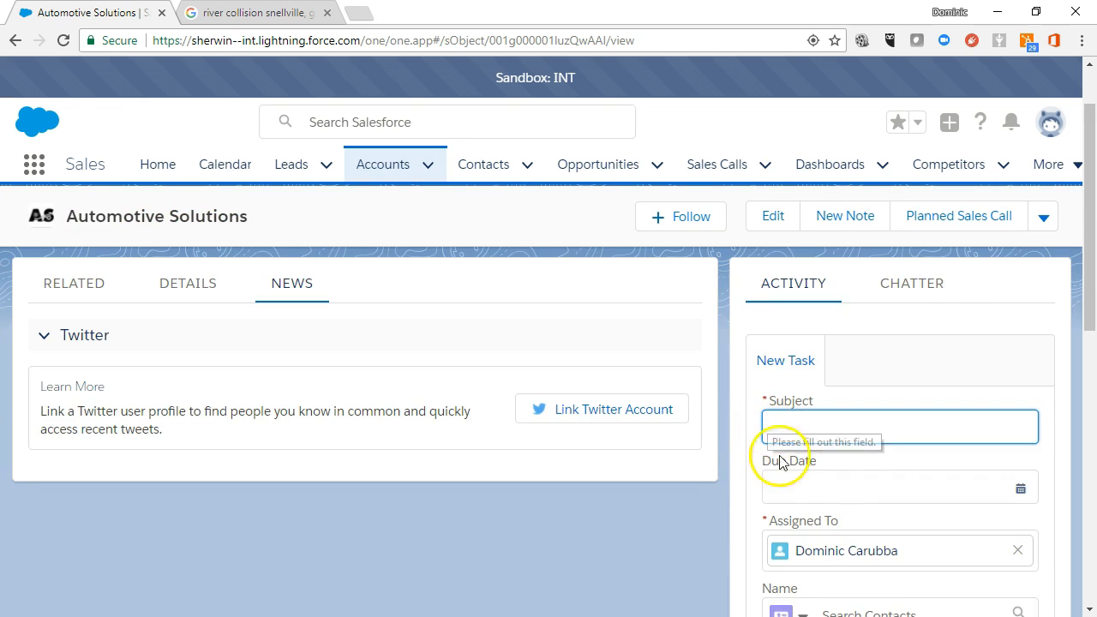
pyautogui.click(1020, 487)
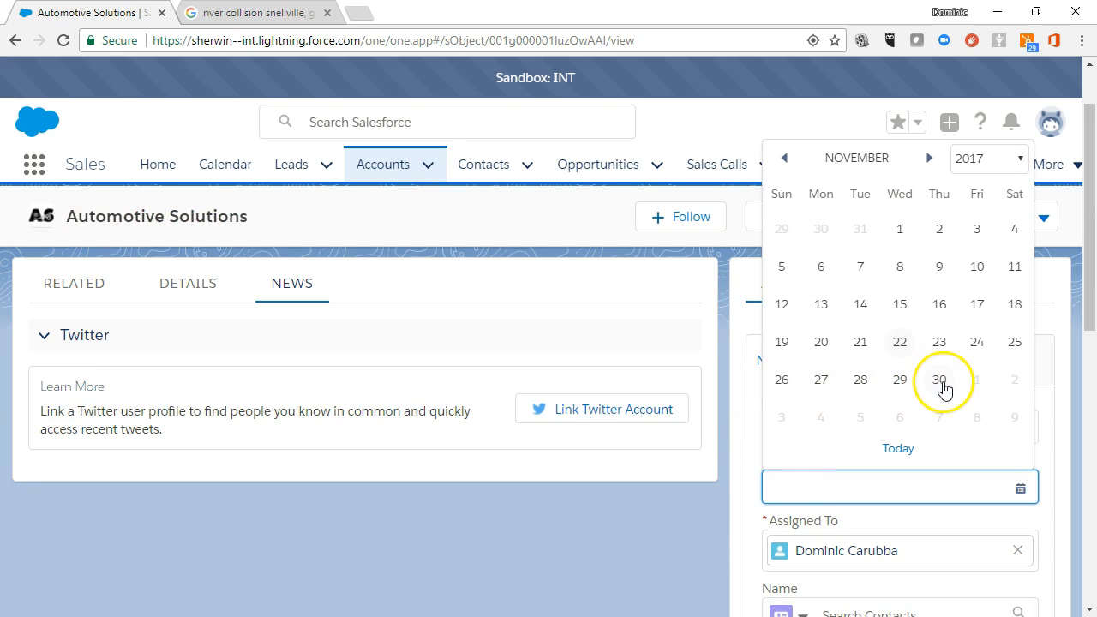
pyautogui.click(939, 380)
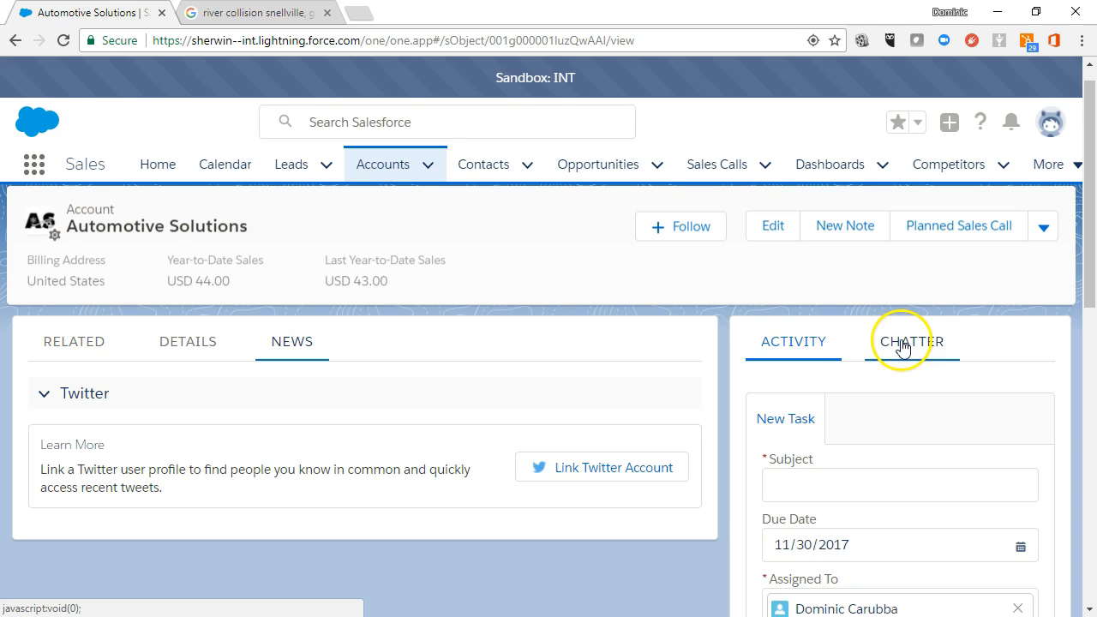
pyautogui.click(911, 341)
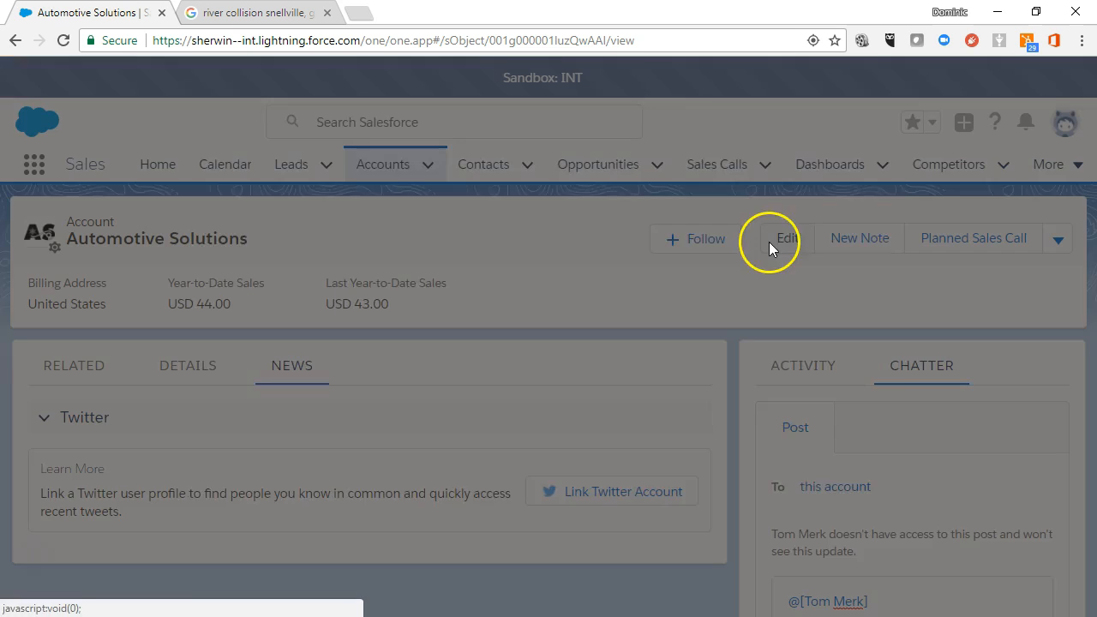
# Step: Open the Edit Automotive Solutions form and scroll through its fields
pyautogui.click(785, 238)
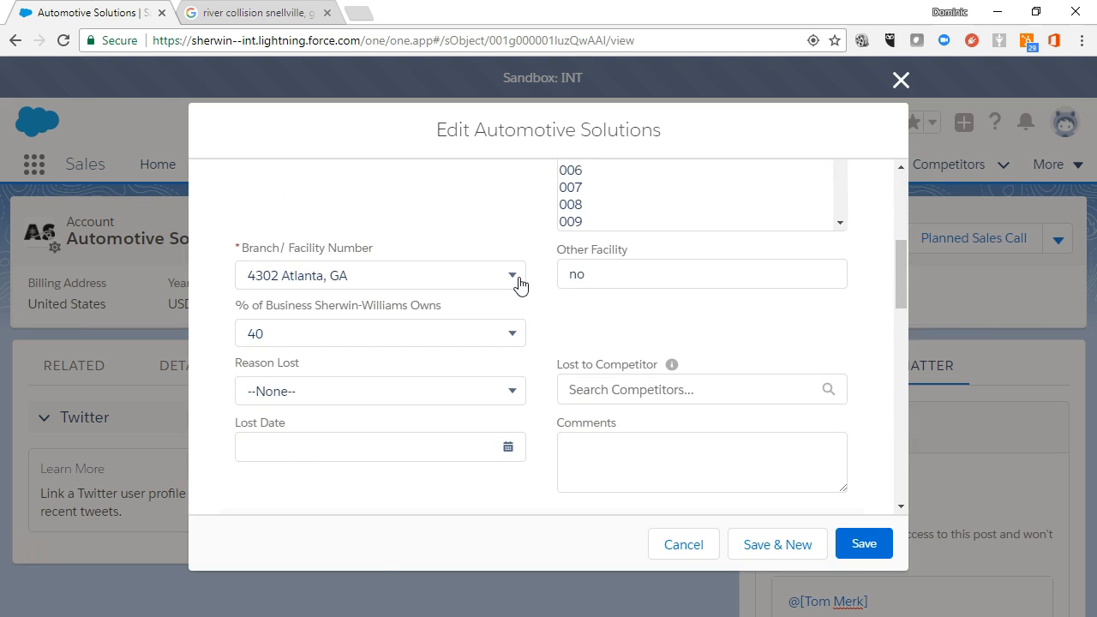
pyautogui.scroll(-3)
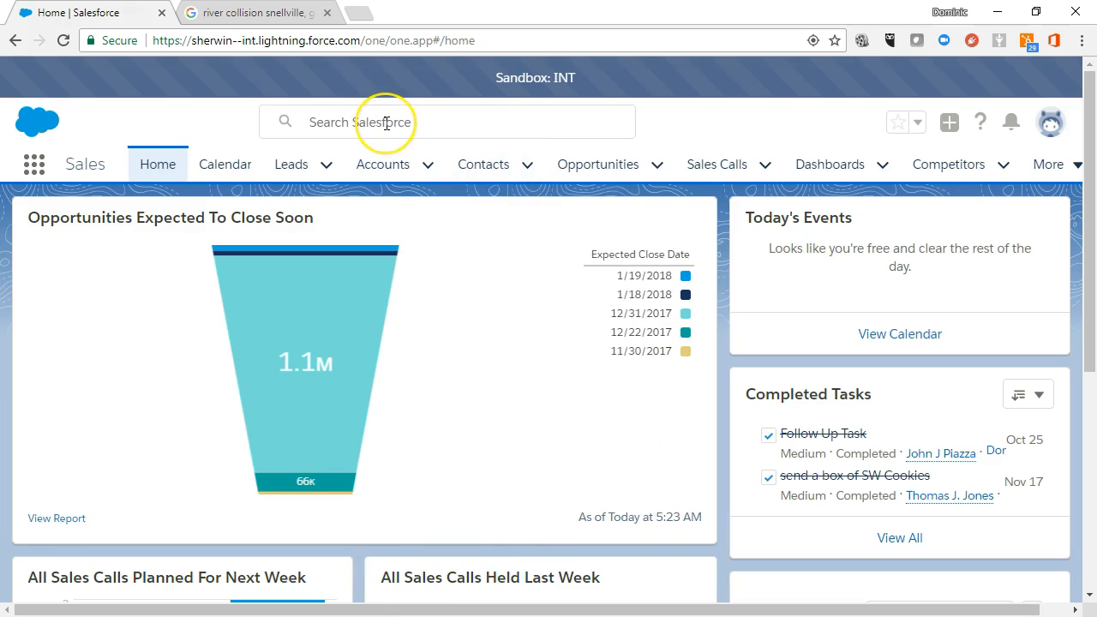
# Step: Search for 'Yellow River', find no results, and go to the Accounts list
pyautogui.write('Yellow River')
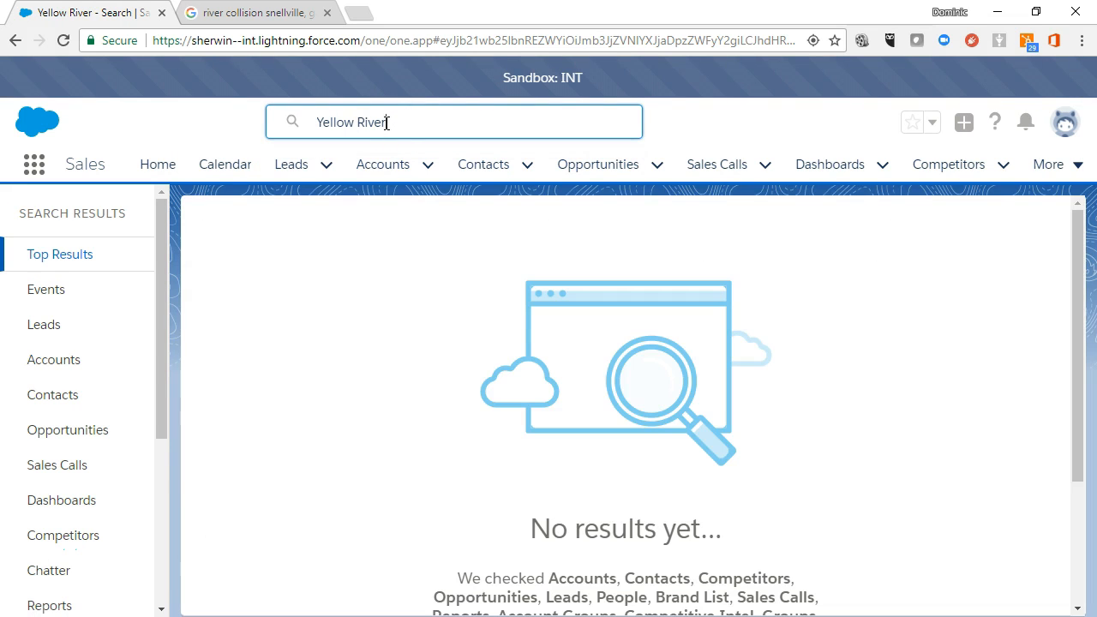
pyautogui.moveTo(566, 583)
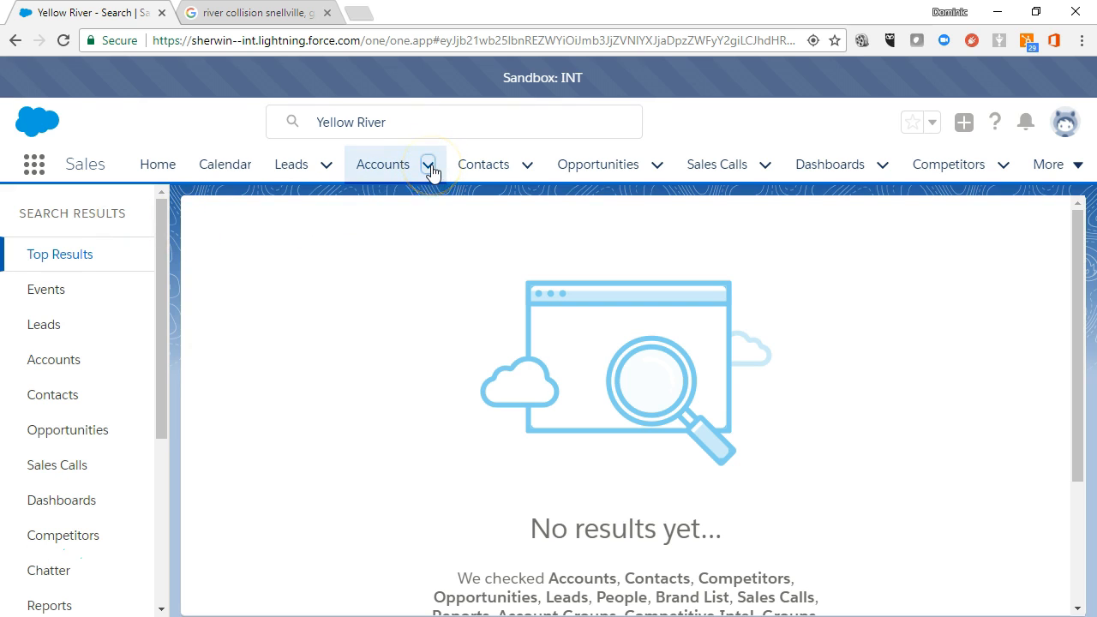
pyautogui.click(382, 163)
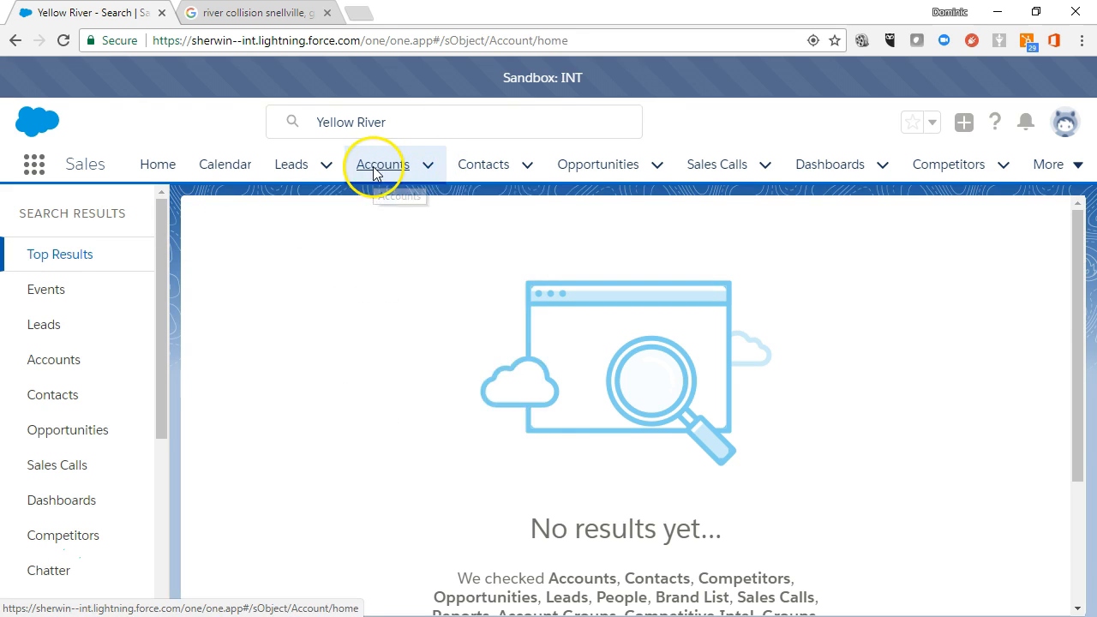
pyautogui.click(966, 227)
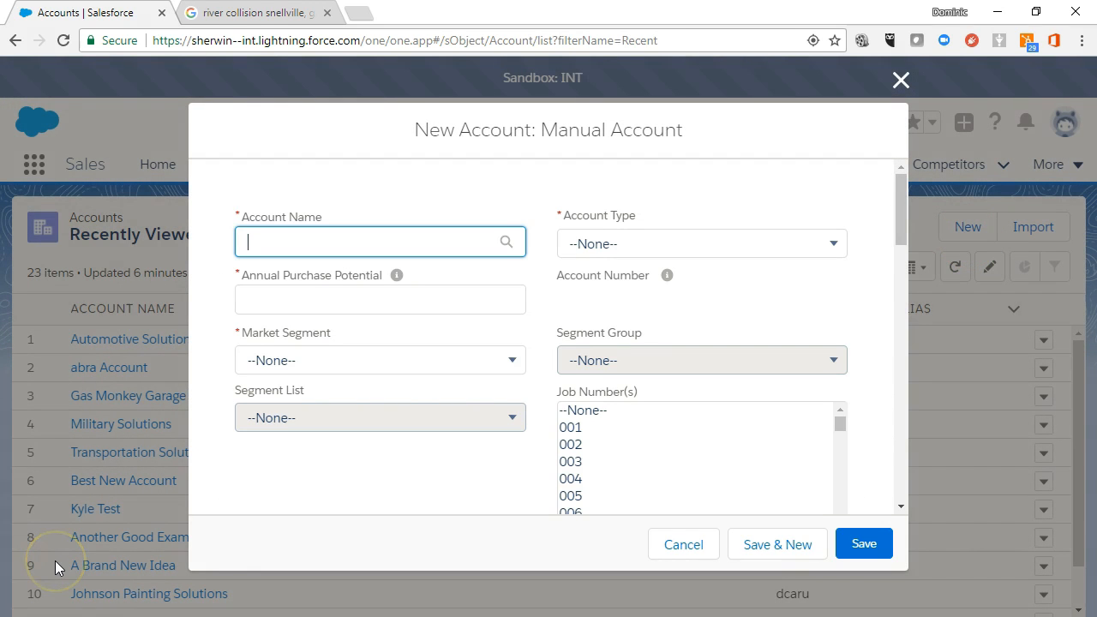
pyautogui.moveTo(236, 229)
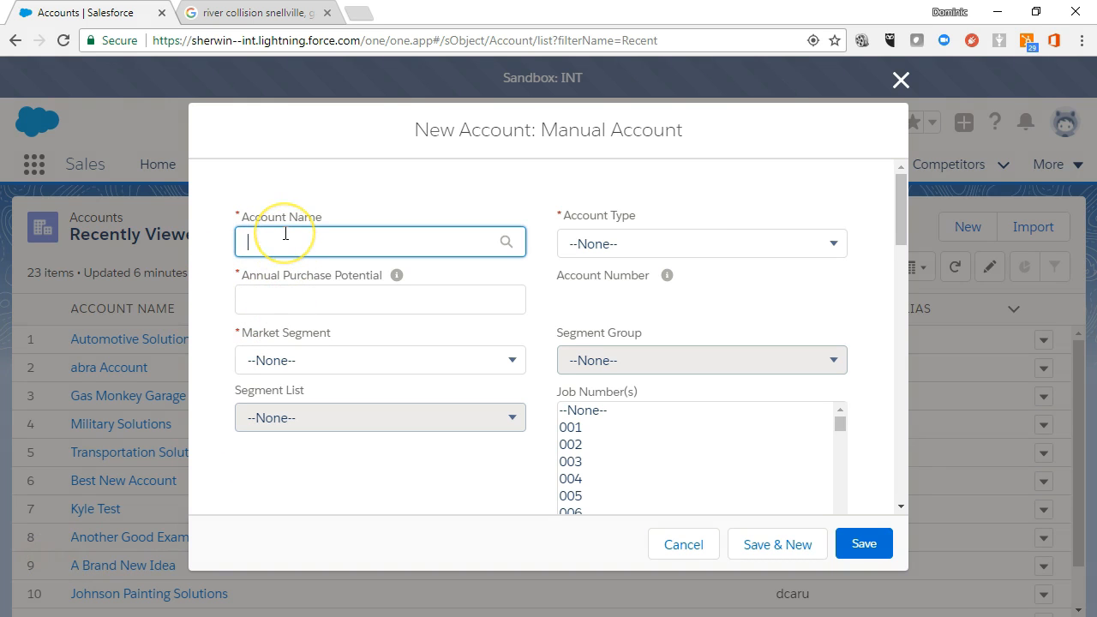
# Step: Enter 'Yellow River' as the new account name and look up the billing address
pyautogui.write('Yellow')
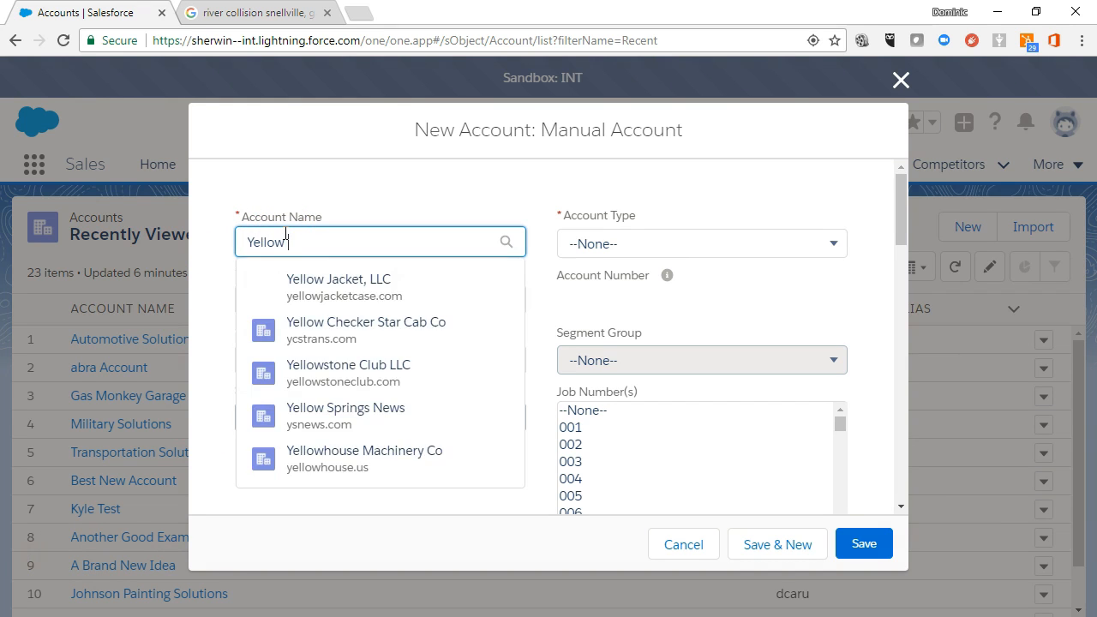
pyautogui.write('Rive')
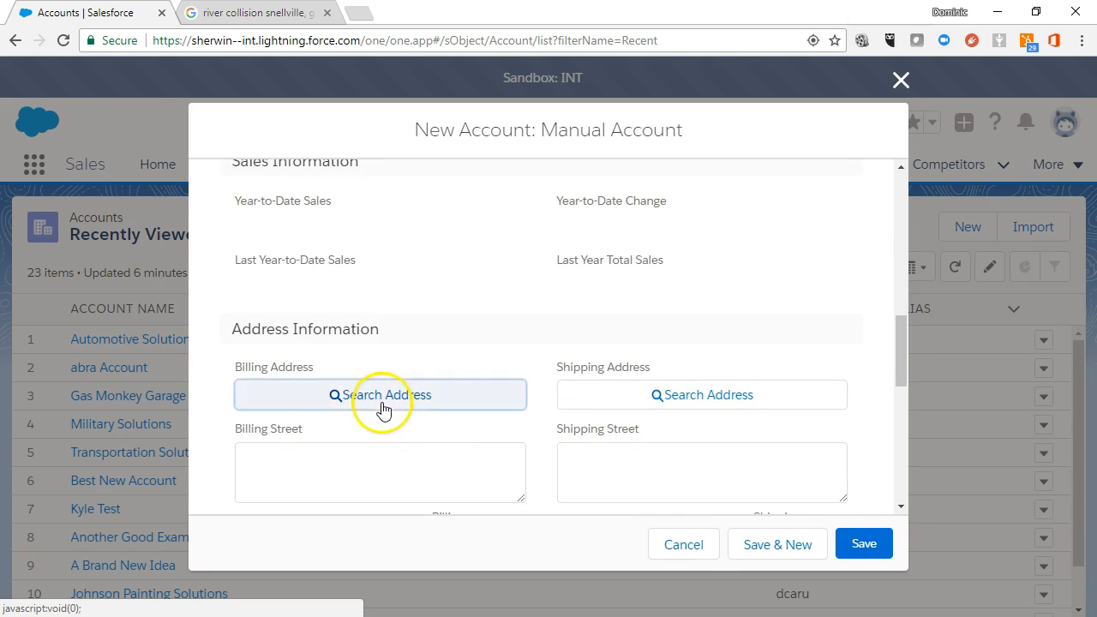
pyautogui.click(380, 394)
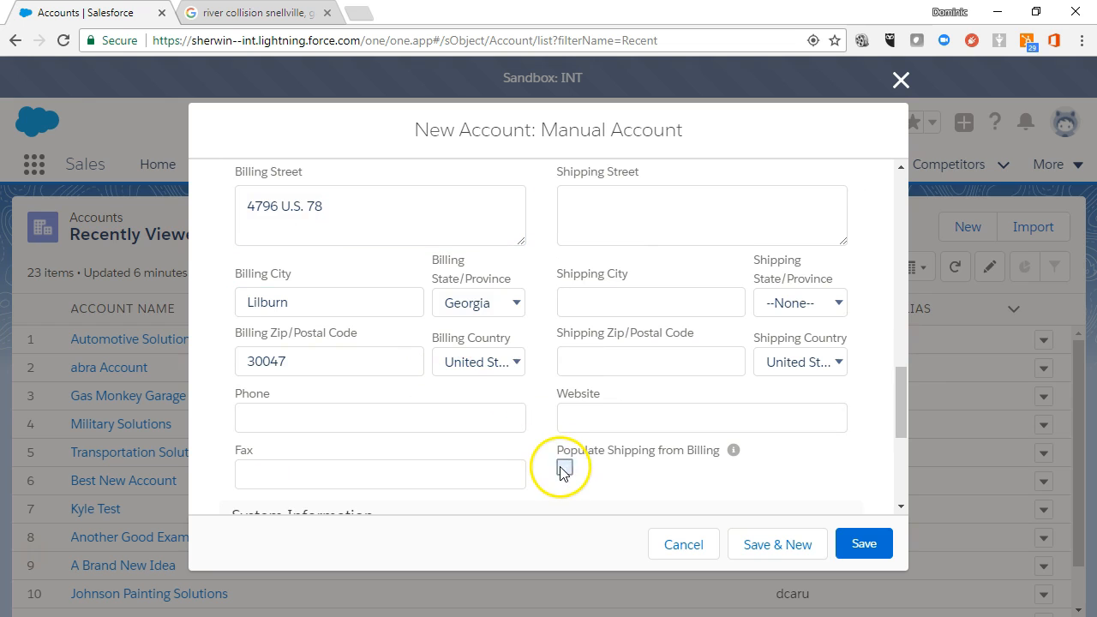
# Step: Copy the Lilburn, Georgia billing address to shipping and save the Yellow River Collision account
pyautogui.click(565, 465)
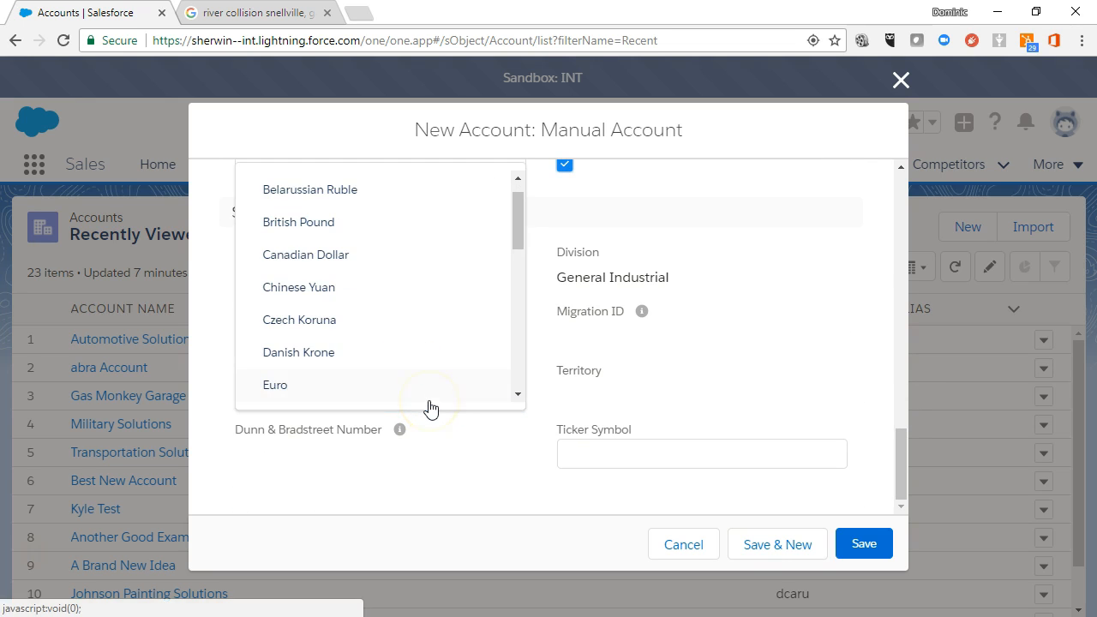
pyautogui.scroll(-3)
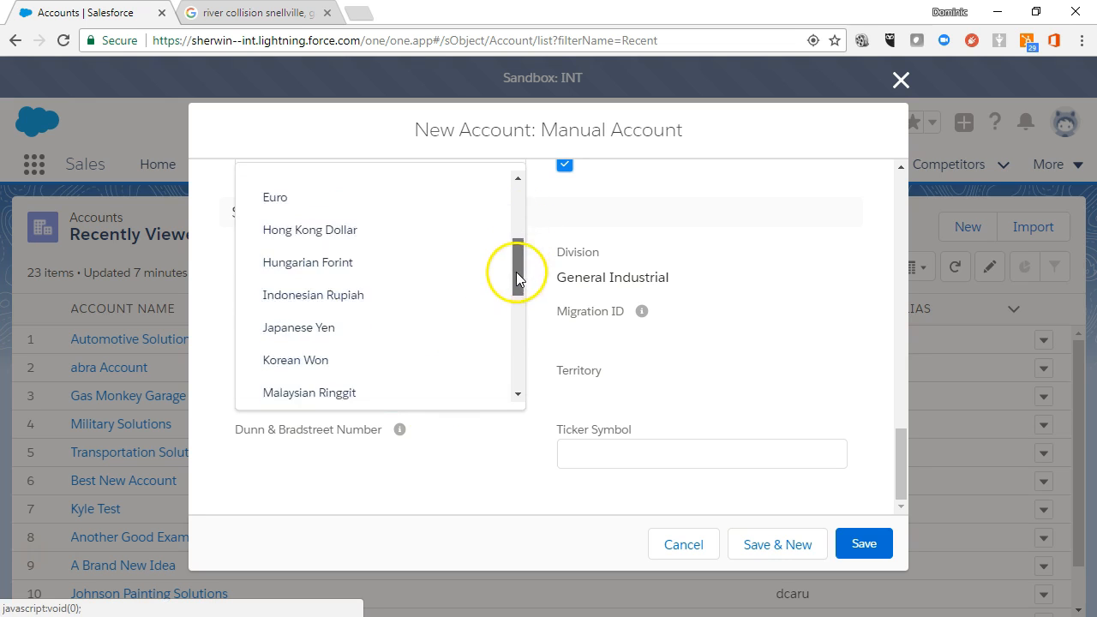
pyautogui.scroll(-3)
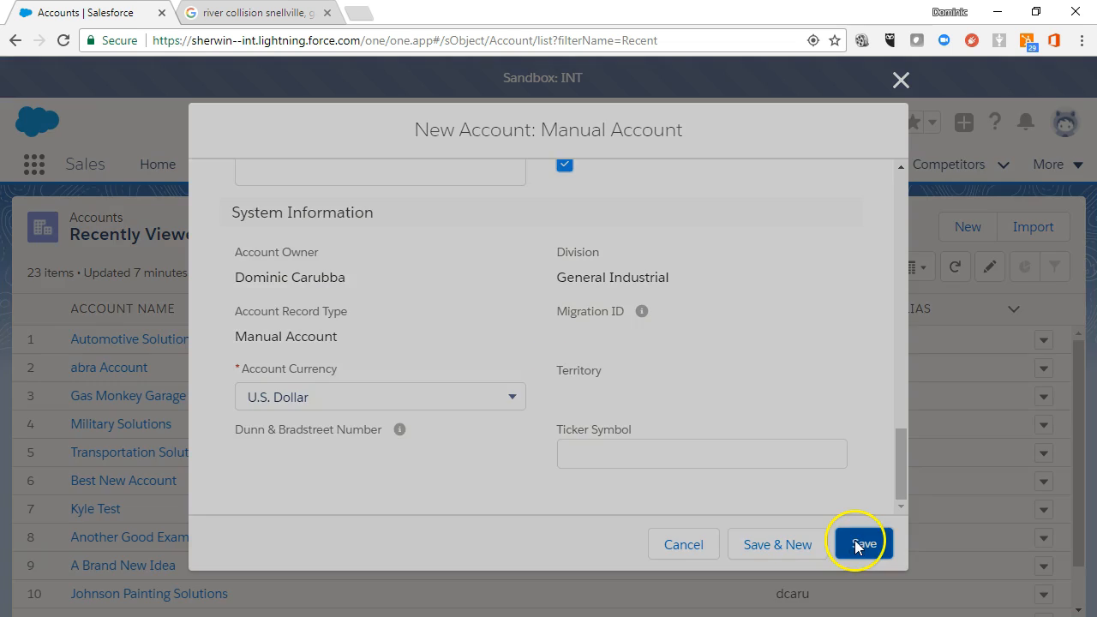
pyautogui.click(861, 543)
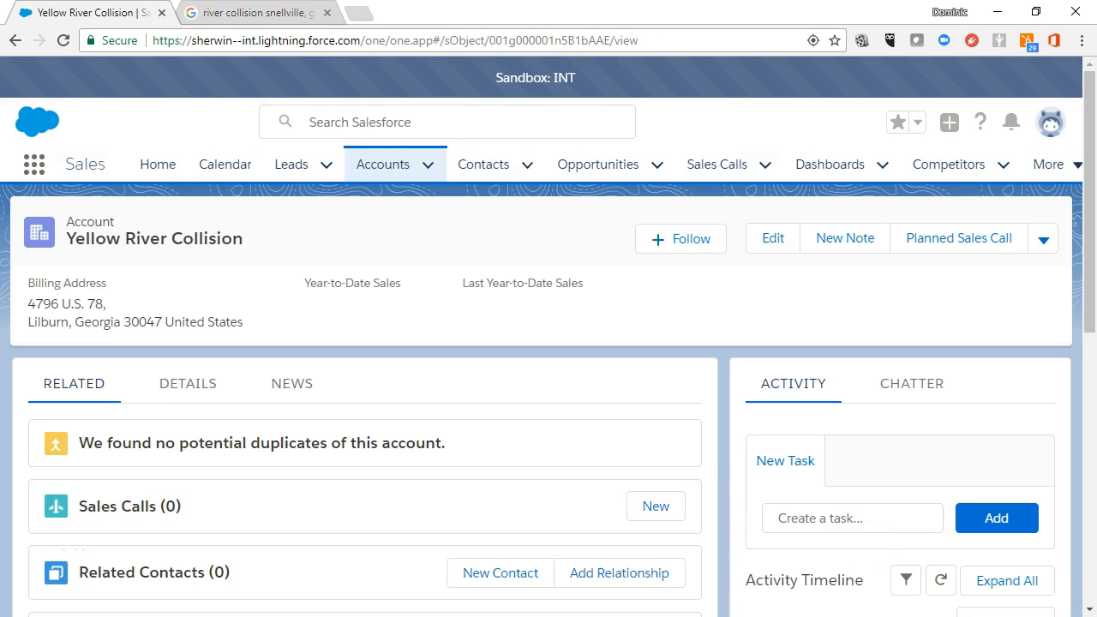
# Step: Open Gas Monkey Garage Solutions from recent accounts and scroll down to its Notes list
pyautogui.click(426, 165)
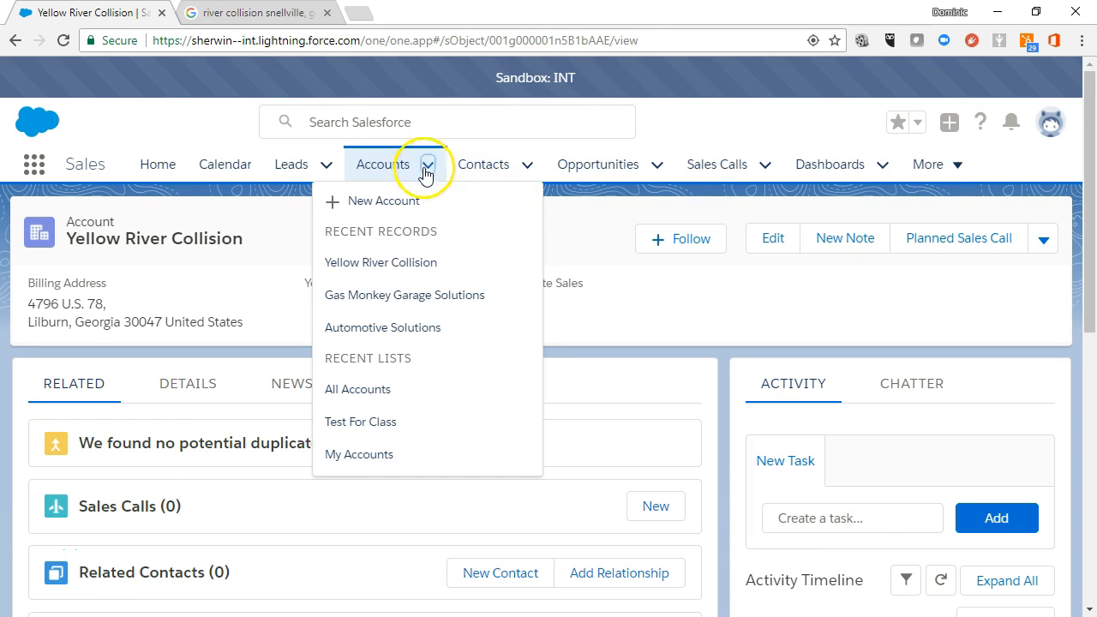
pyautogui.click(404, 295)
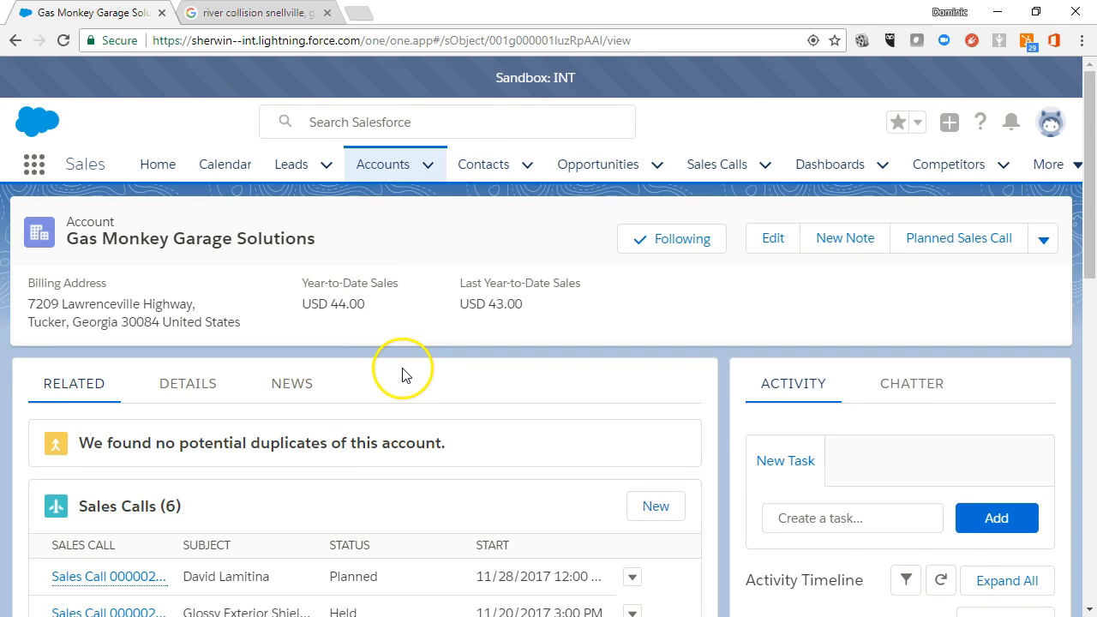
pyautogui.scroll(-3)
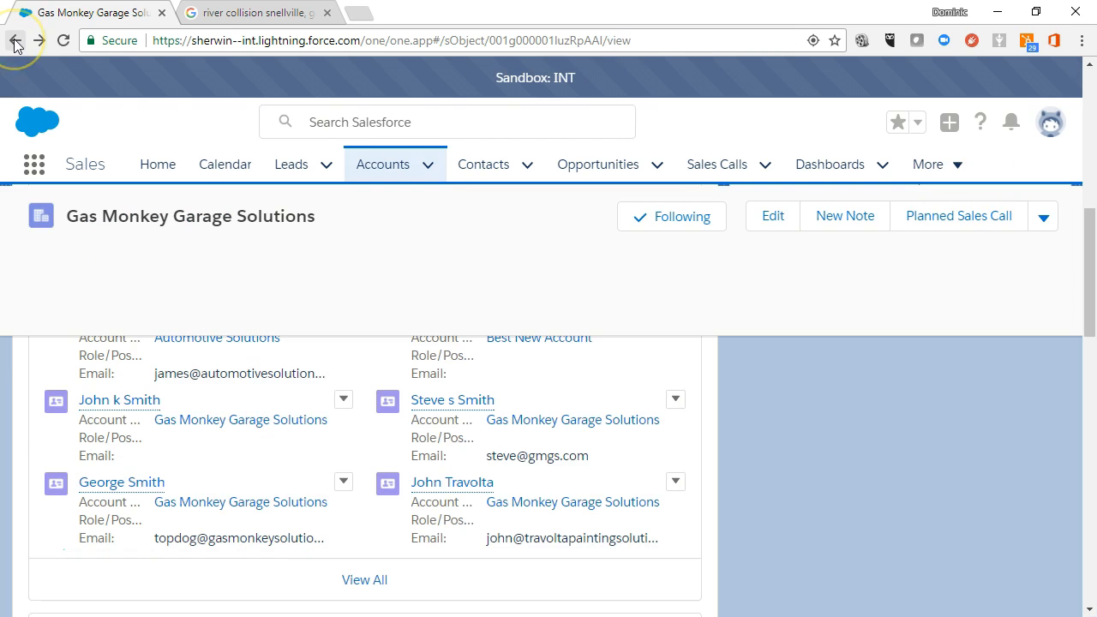
pyautogui.moveTo(306, 357)
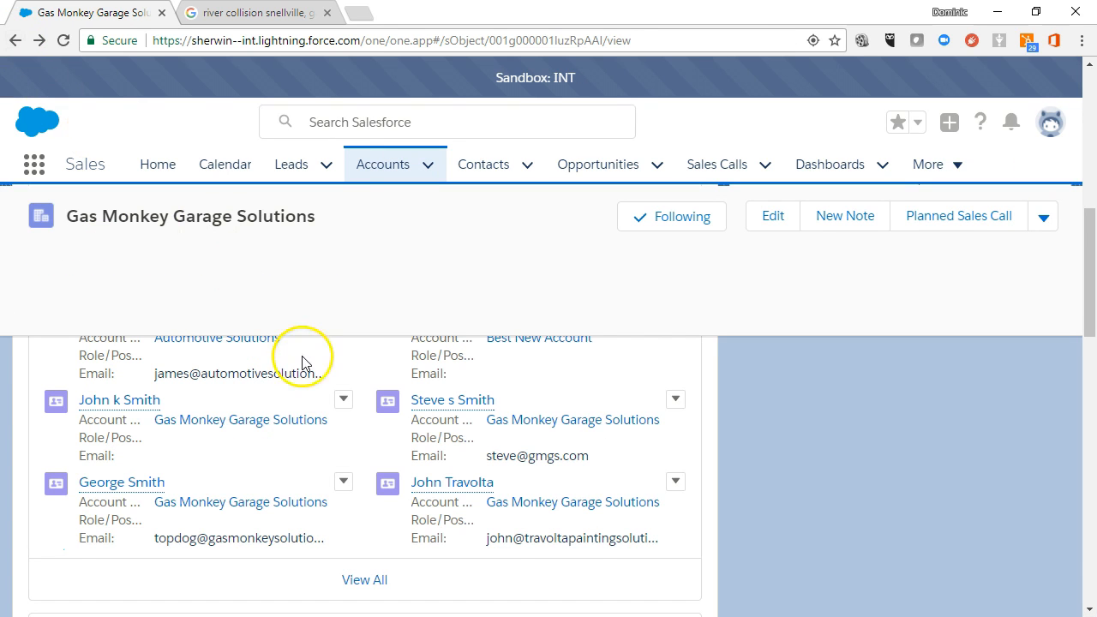
pyautogui.scroll(-3)
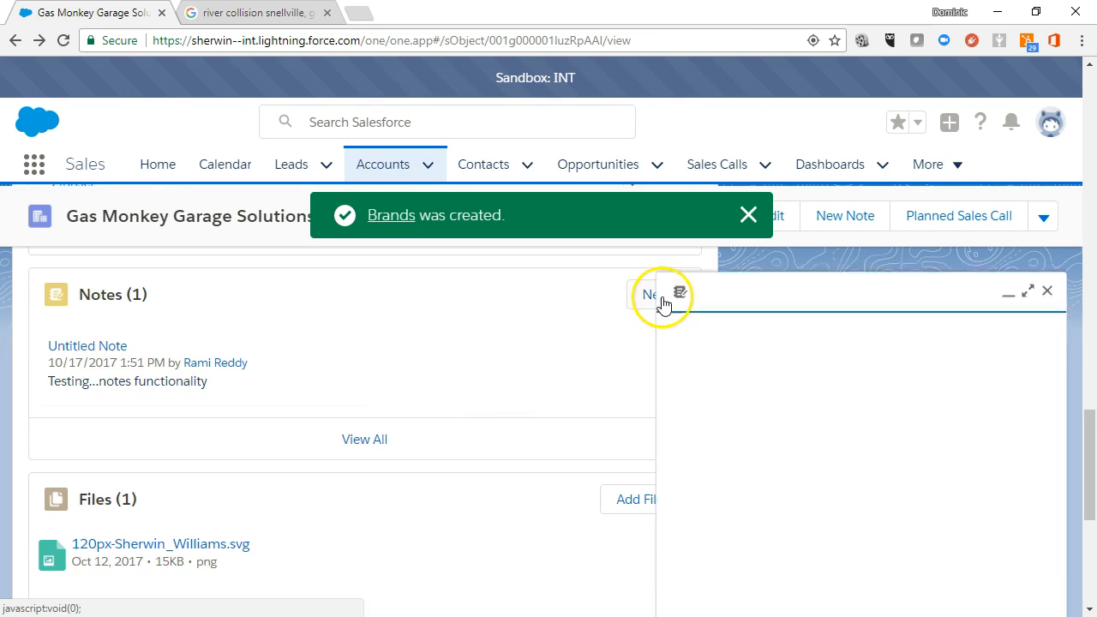
# Step: Create a note titled 'New Information' on Gas Monkey Garage Solutions, link an added record, and save it
pyautogui.click(654, 294)
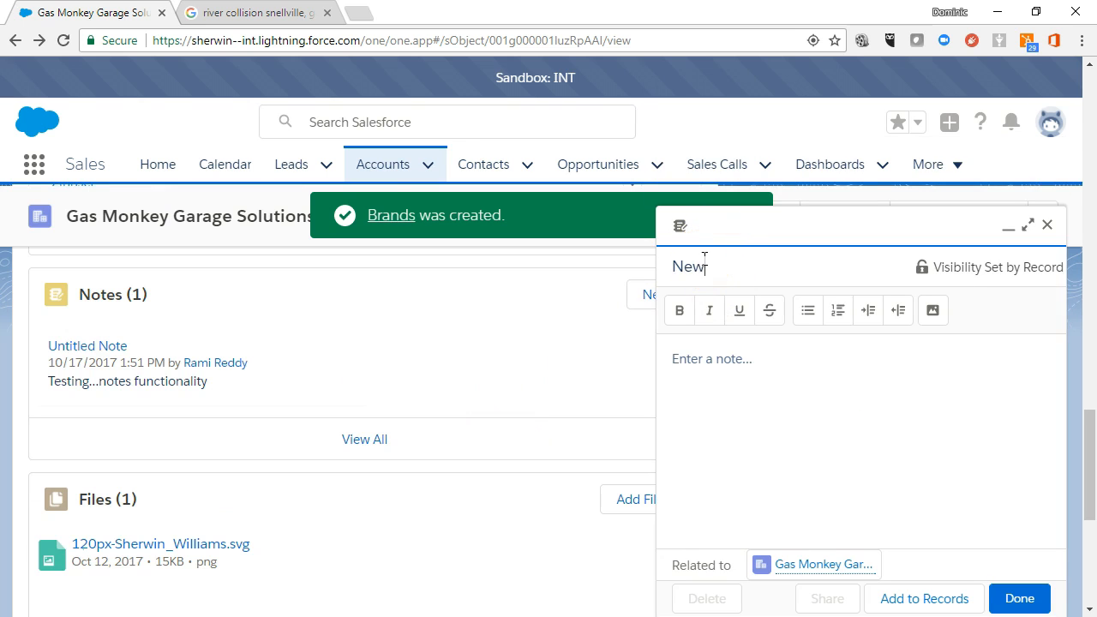
pyautogui.write('Information')
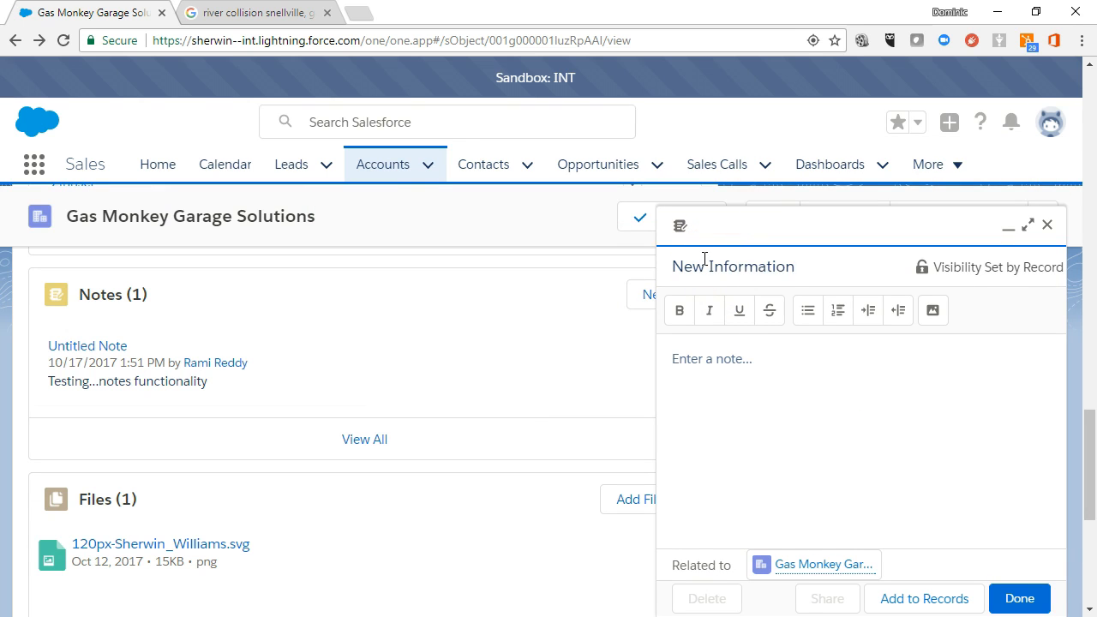
pyautogui.click(924, 599)
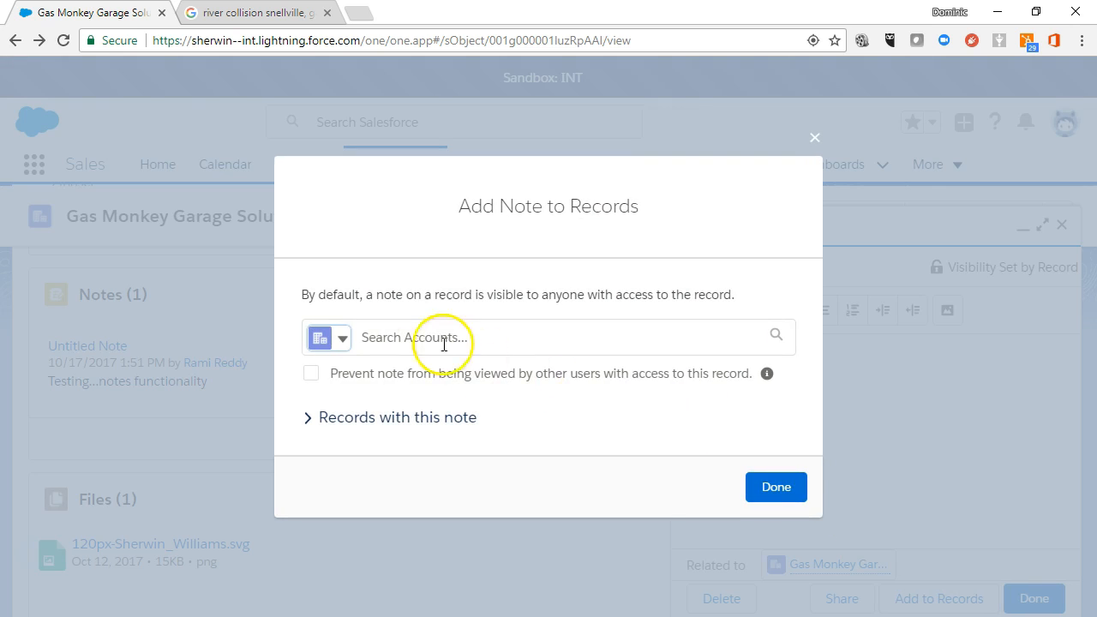
pyautogui.click(341, 337)
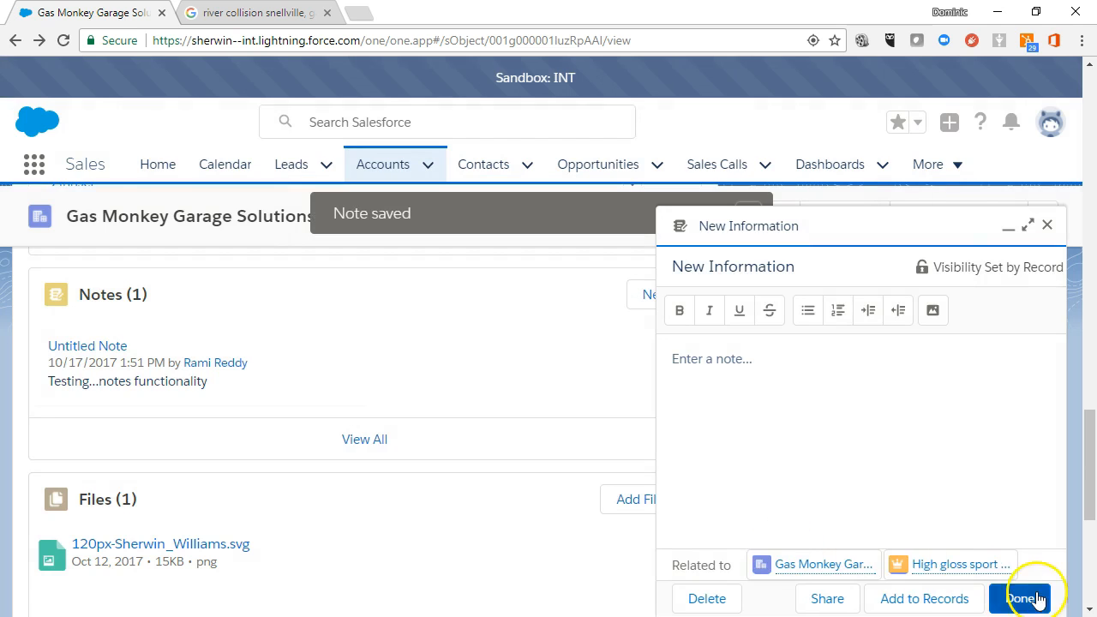
pyautogui.click(1026, 598)
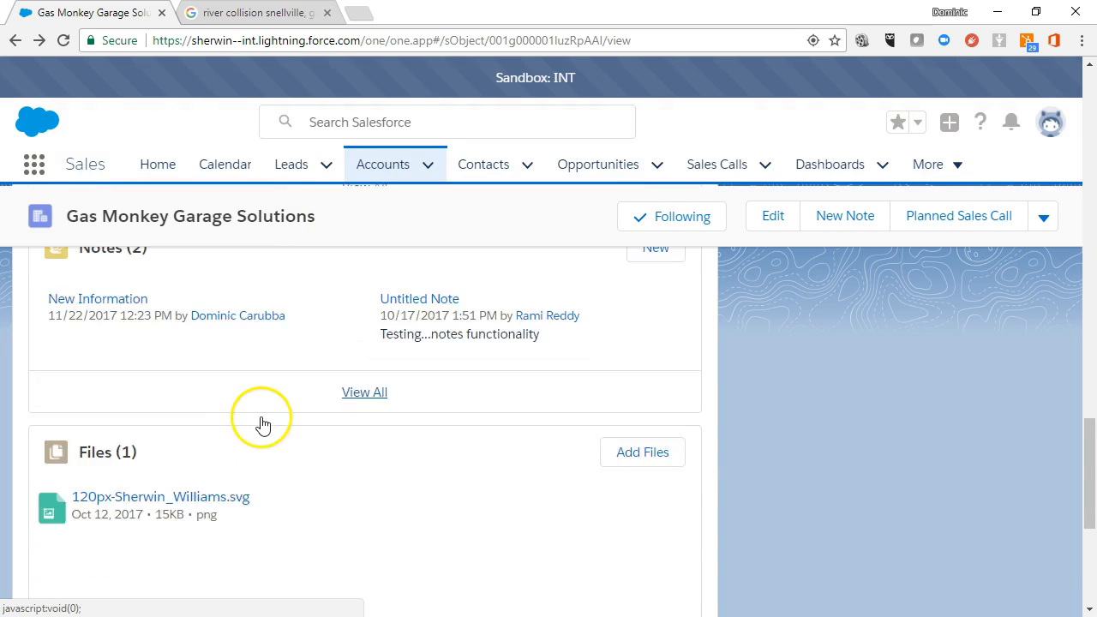
pyautogui.scroll(-3)
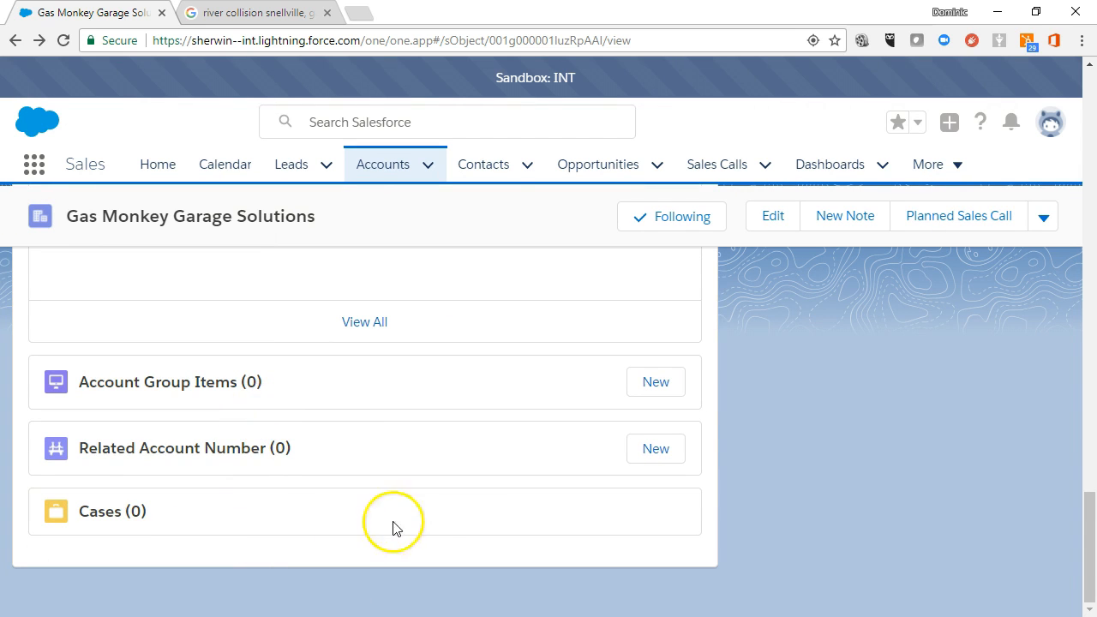
pyautogui.moveTo(492, 532)
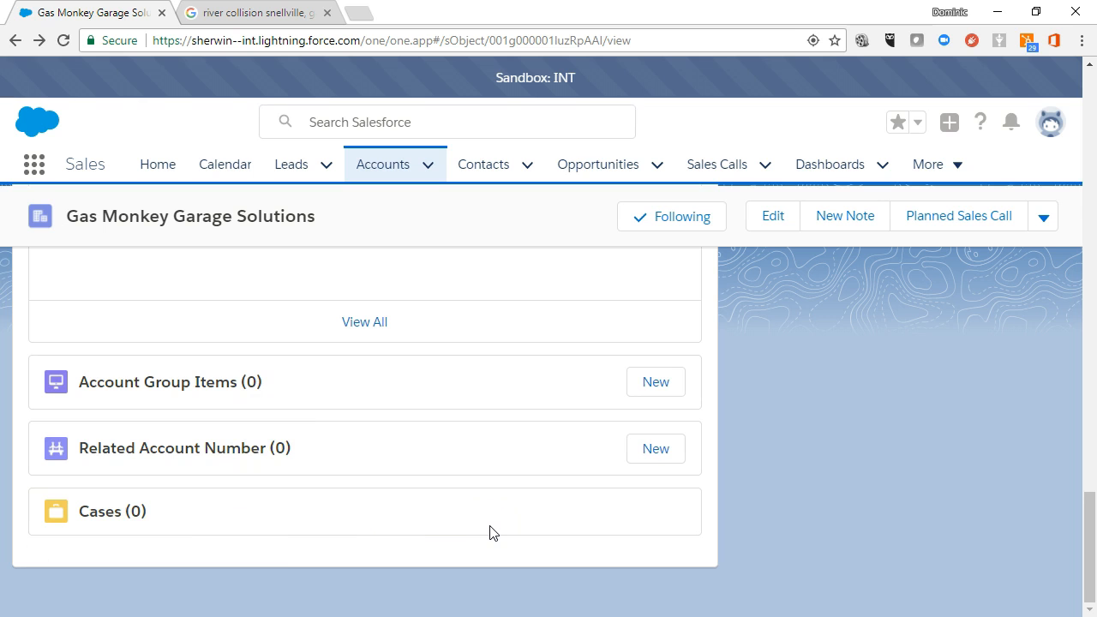